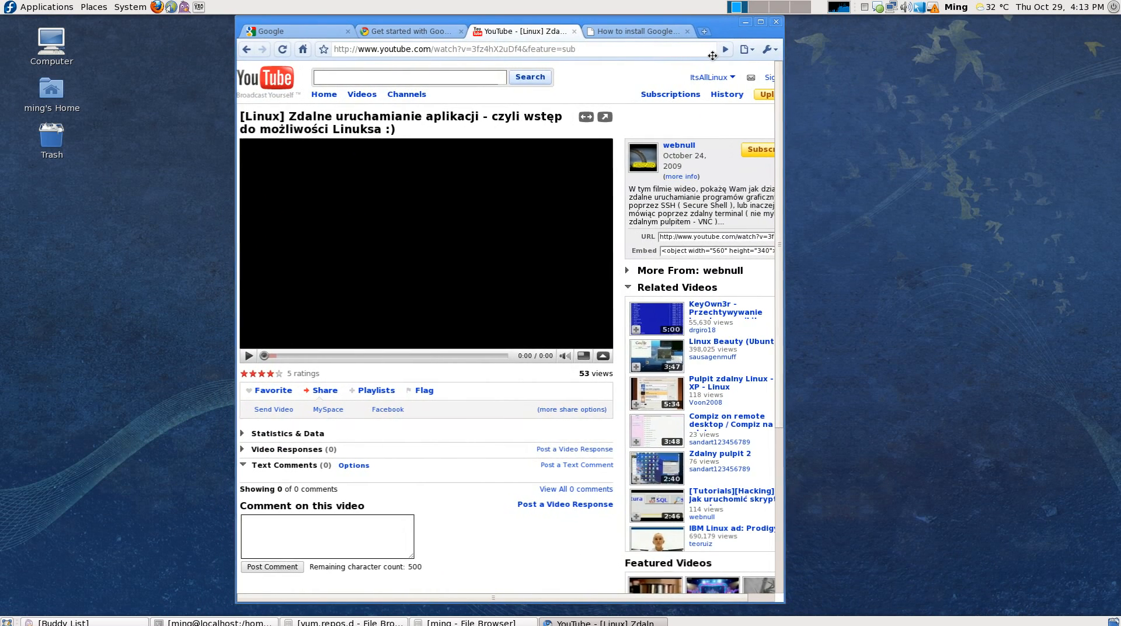
- Peek at the GNOME system menu and dismiss it without choosing anything
{"action": "left_click", "coordinate": [129, 7]}
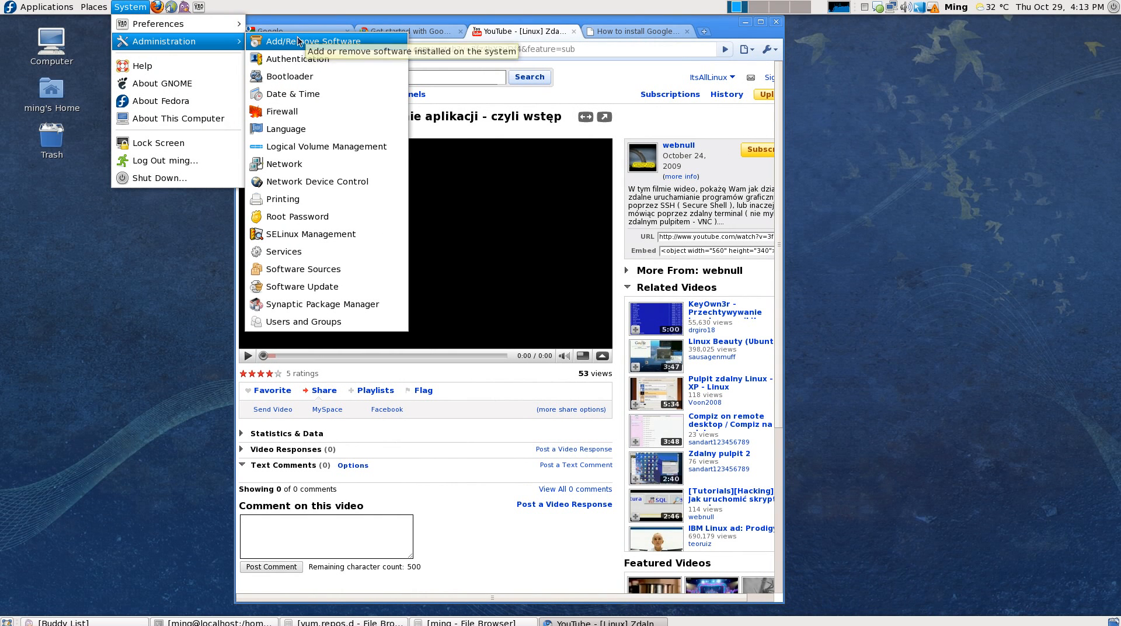
{"action": "mouse_move", "coordinate": [312, 40]}
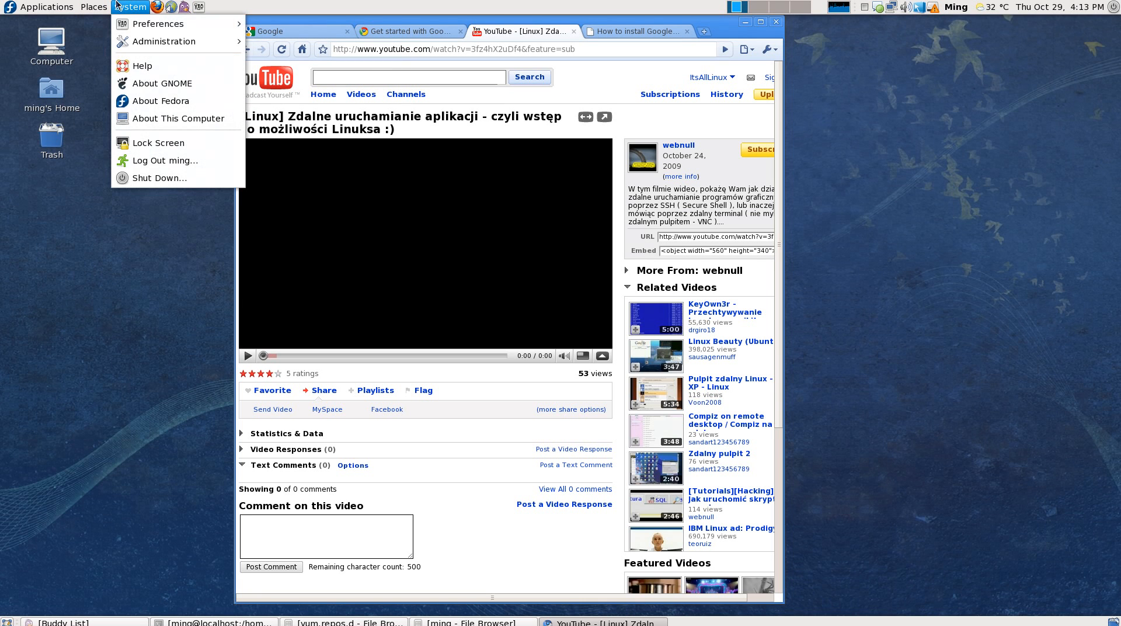
{"action": "left_click", "coordinate": [139, 124]}
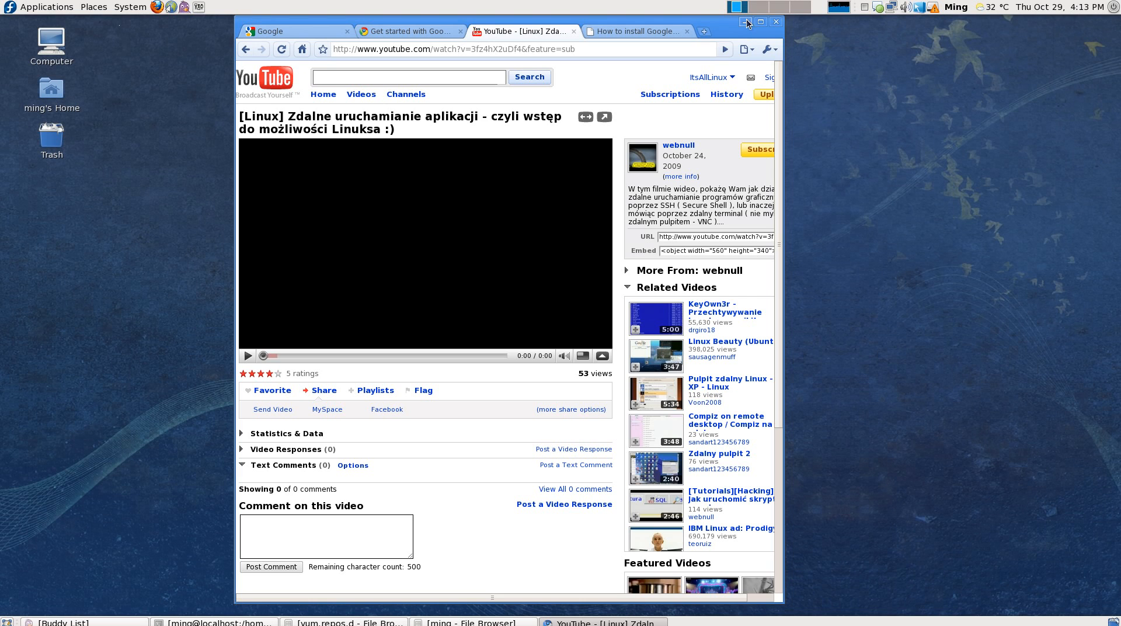
- Show the 'How to install Google Chrome' guide maximized, scroll it, then bring the home folder window forward
{"action": "left_click", "coordinate": [635, 30]}
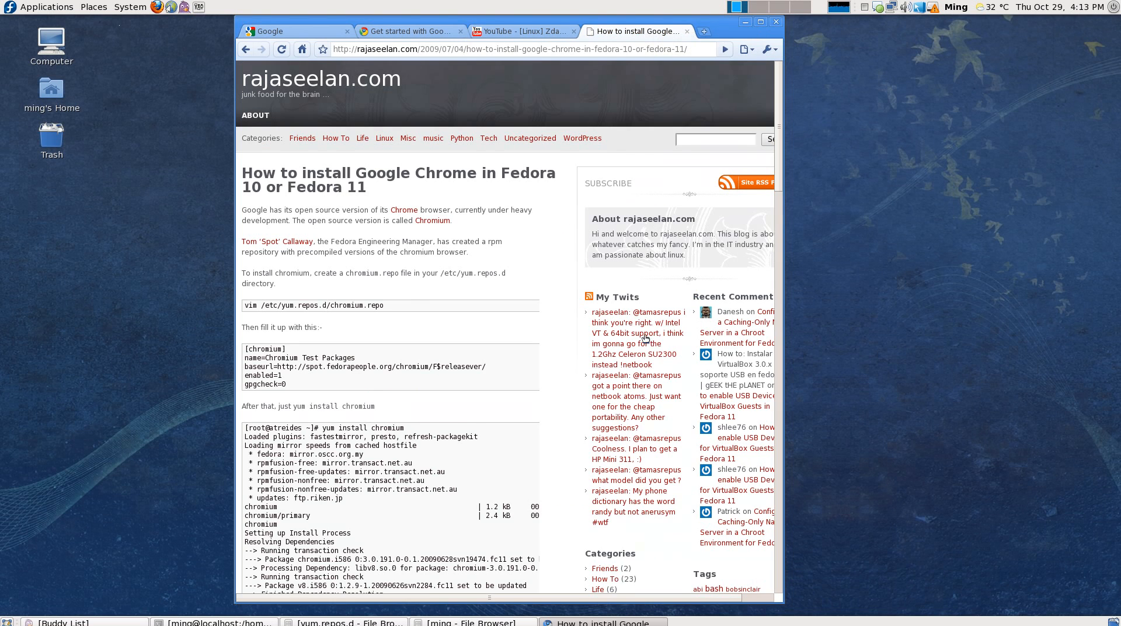
{"action": "left_click", "coordinate": [757, 21]}
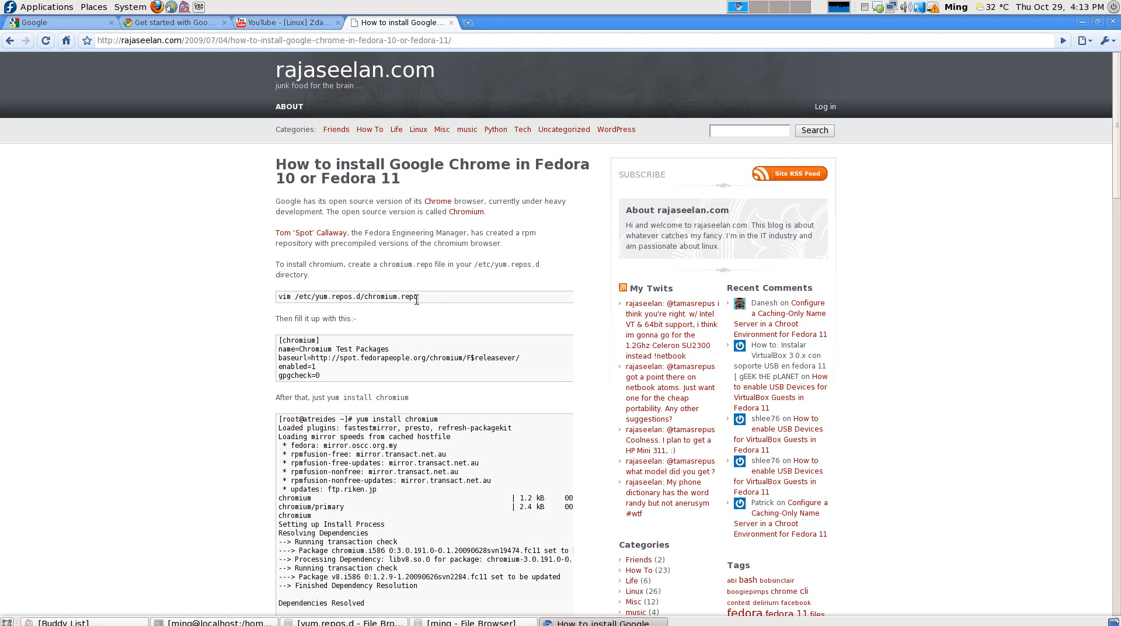
{"action": "scroll", "scroll_direction": "down", "scroll_amount": 3}
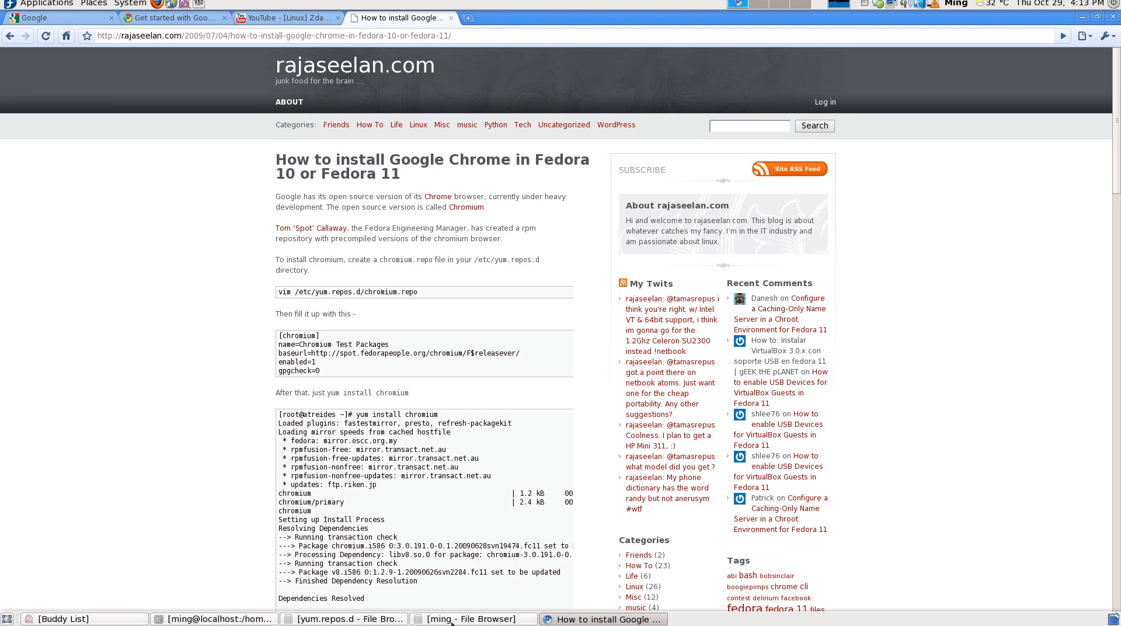
{"action": "left_click", "coordinate": [471, 618]}
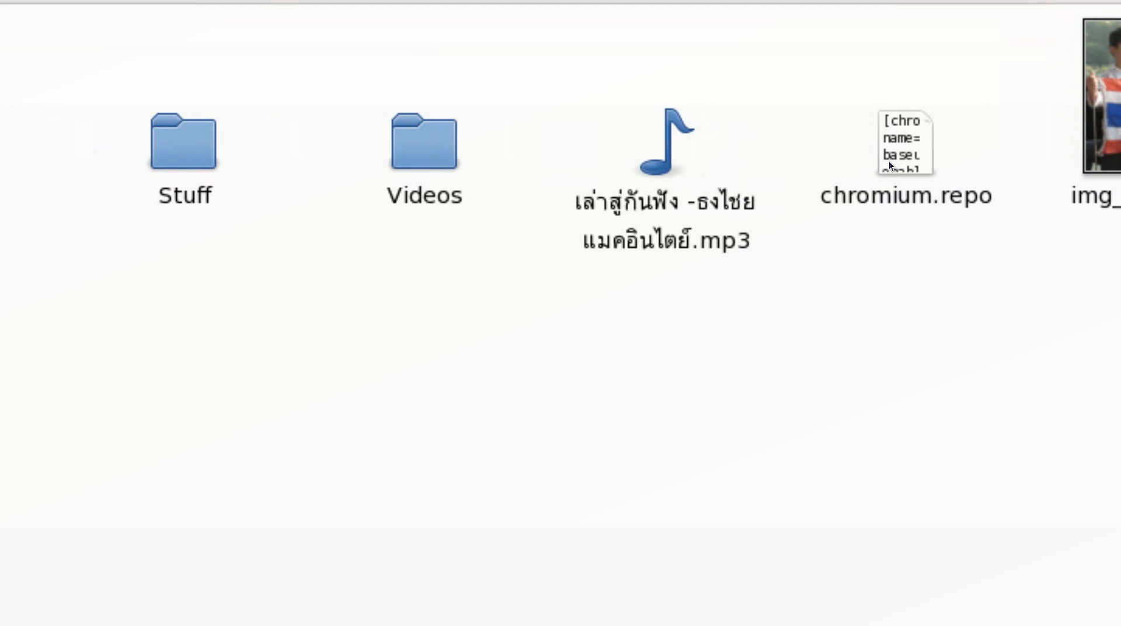
{"action": "left_click", "coordinate": [904, 143]}
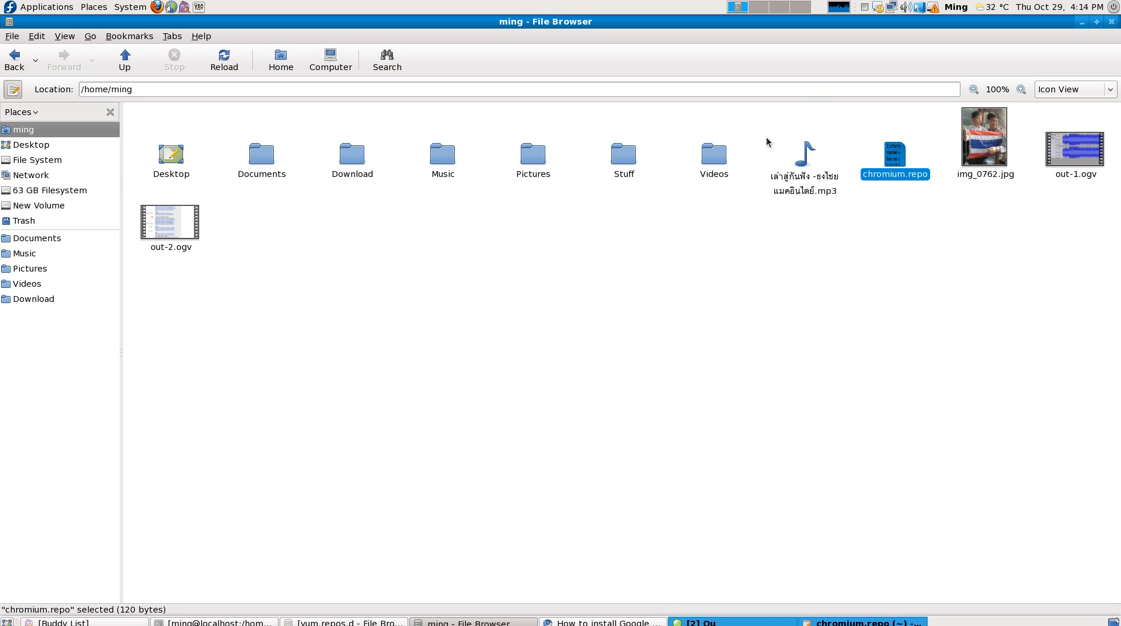
{"action": "double_click", "coordinate": [894, 153]}
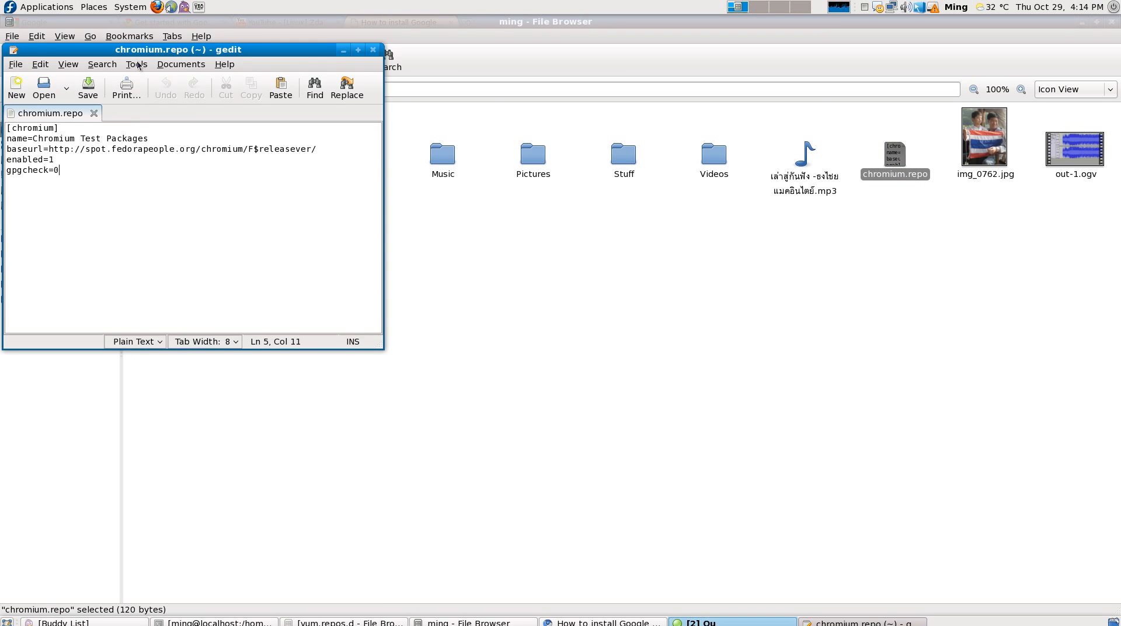
{"action": "left_click_drag", "start_coordinate": [179, 49], "coordinate": [422, 79]}
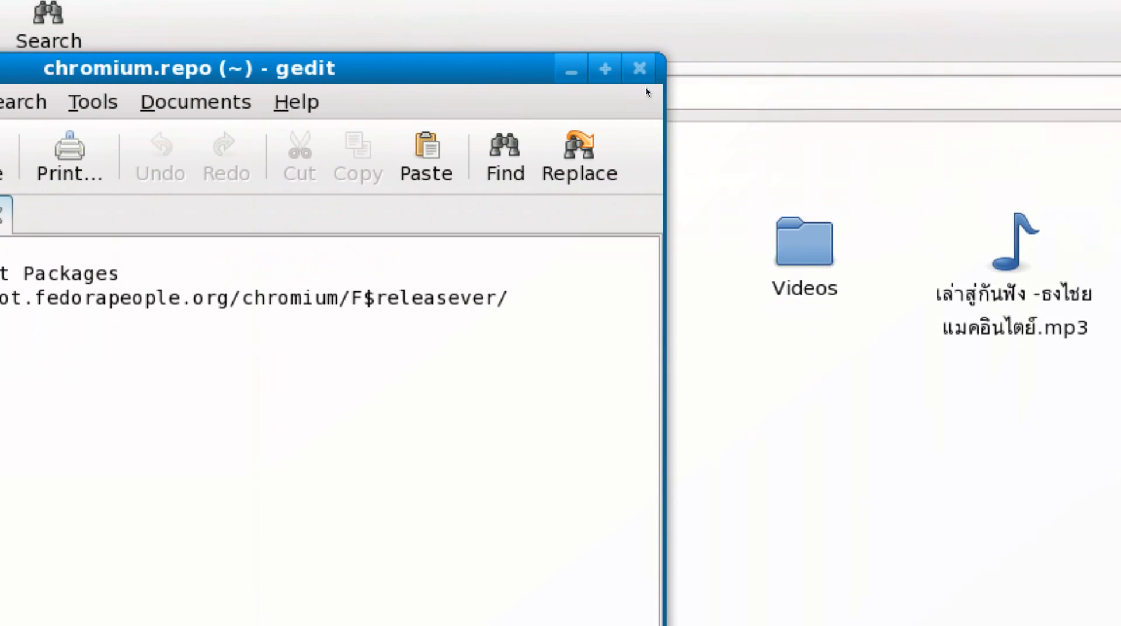
{"action": "left_click", "coordinate": [638, 68]}
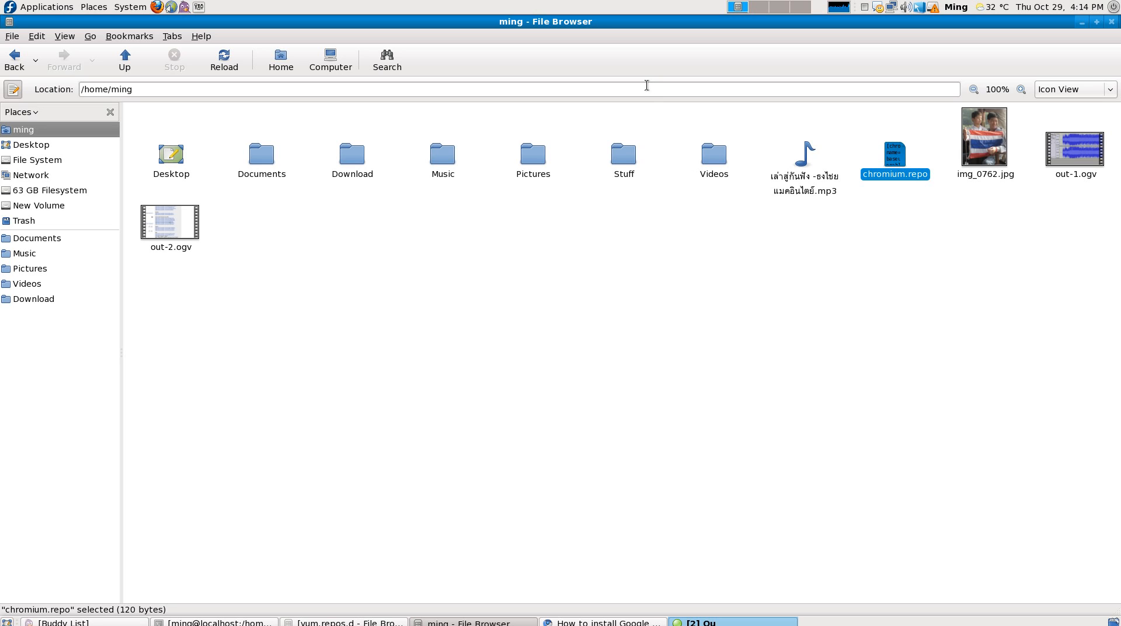
- Launch a Terminal from Applications > Accessories and place it beside the yum.repos.d folder showing chromium.repo
{"action": "left_click", "coordinate": [43, 7]}
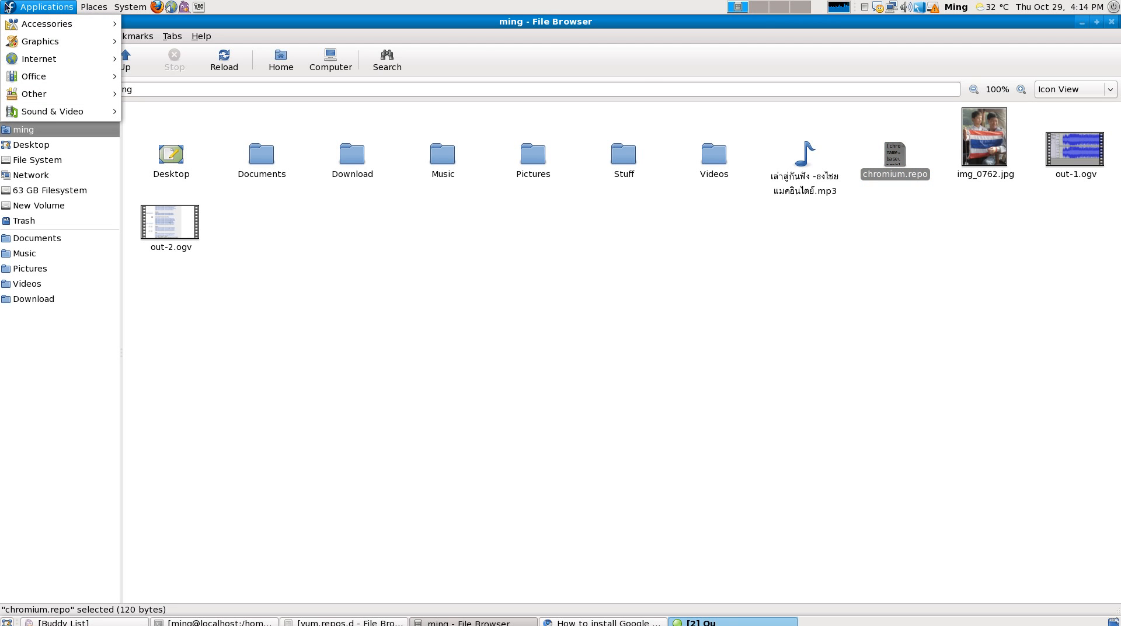
{"action": "mouse_move", "coordinate": [39, 58]}
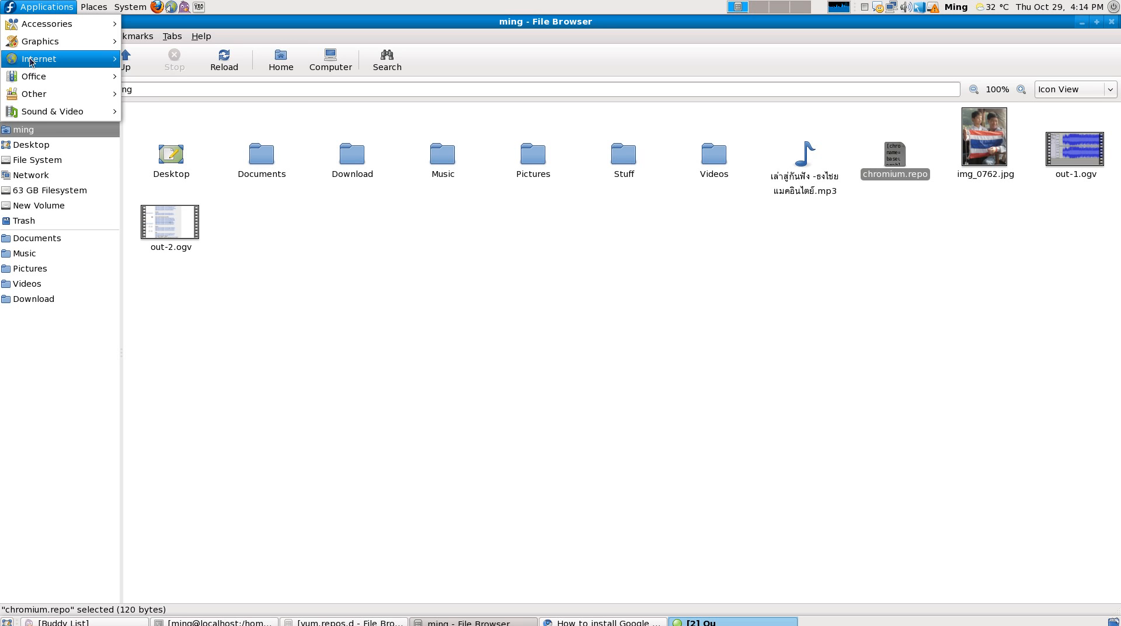
{"action": "mouse_move", "coordinate": [47, 23]}
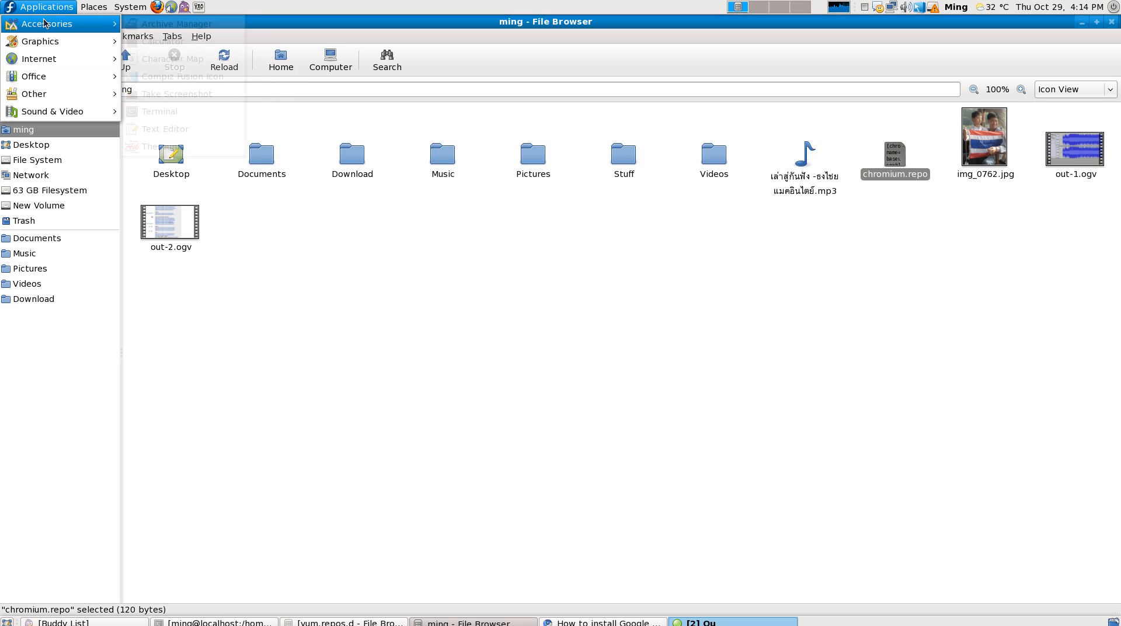
{"action": "left_click", "coordinate": [160, 111]}
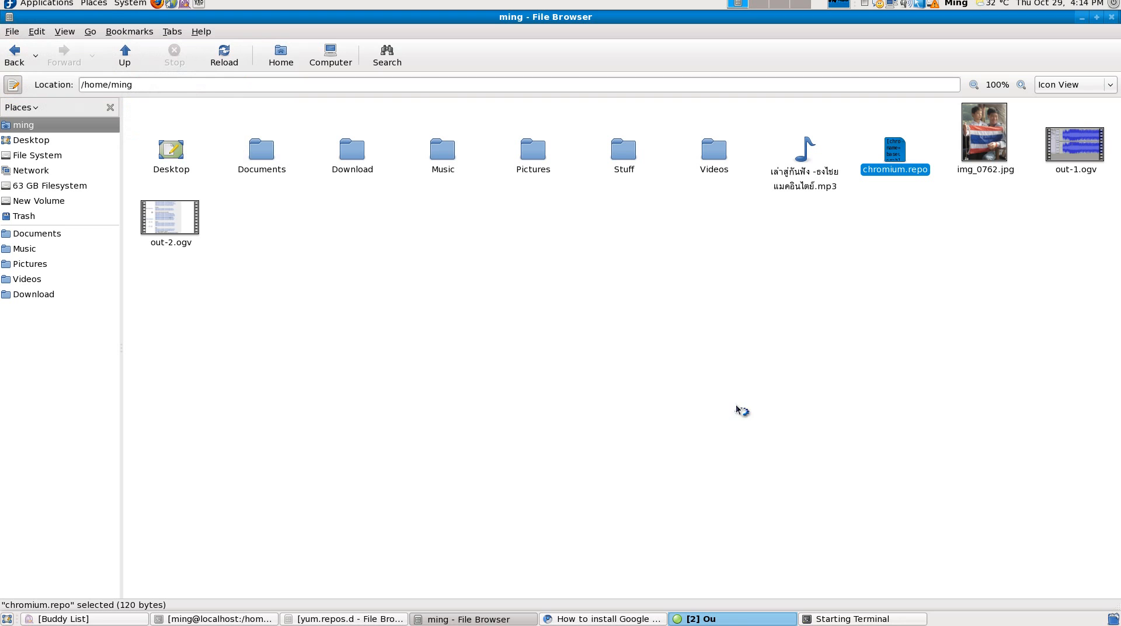
{"action": "left_click", "coordinate": [862, 618]}
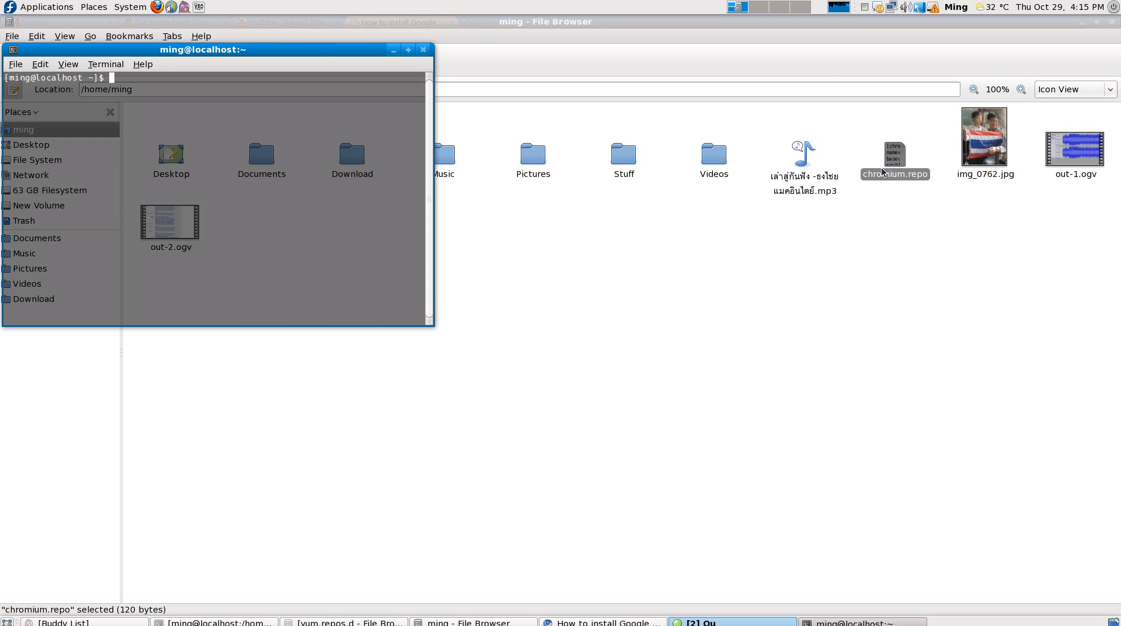
{"action": "left_click", "coordinate": [343, 618]}
{"action": "type", "text": "x"}
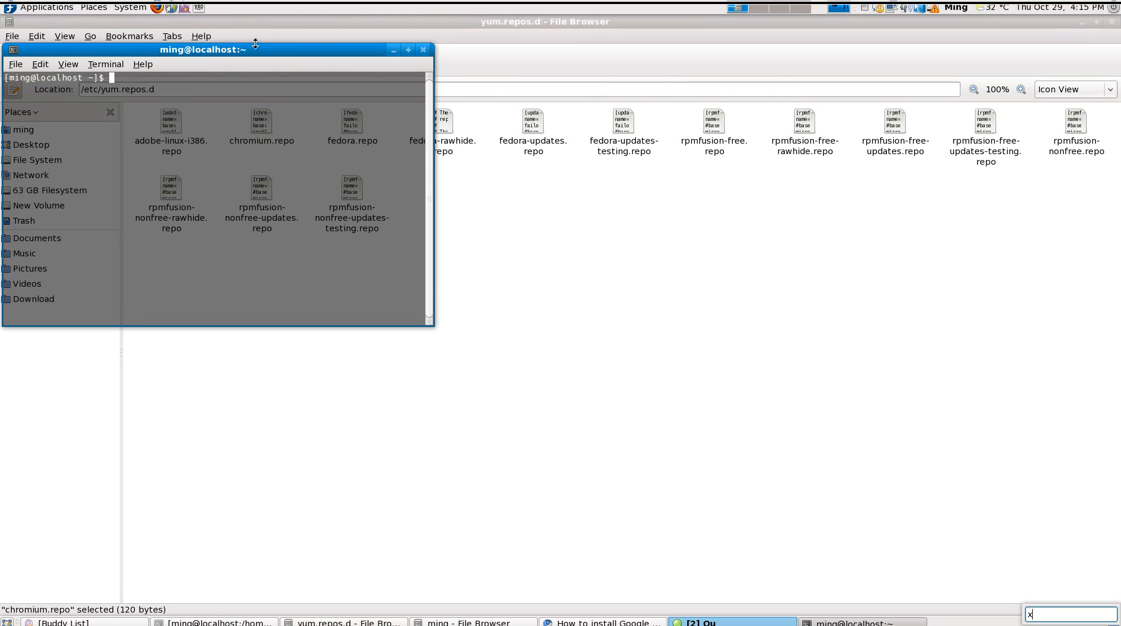
{"action": "left_click_drag", "start_coordinate": [202, 49], "coordinate": [202, 144]}
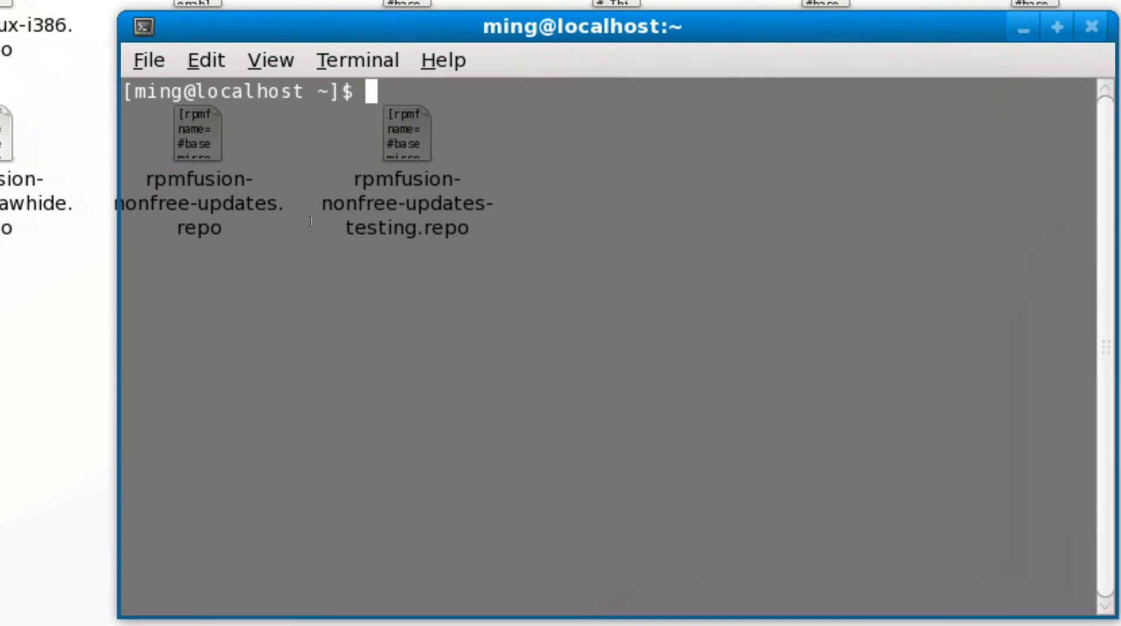
- Change the shell's directory to /home/ming
{"action": "type", "text": "cd"}
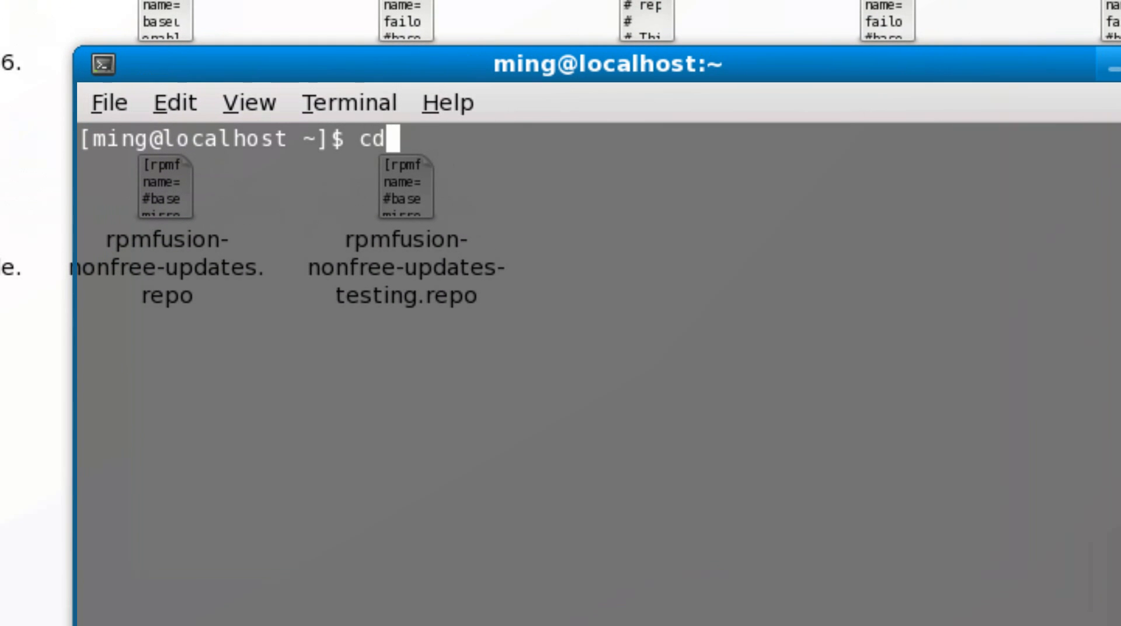
{"action": "type", "text": "/h"}
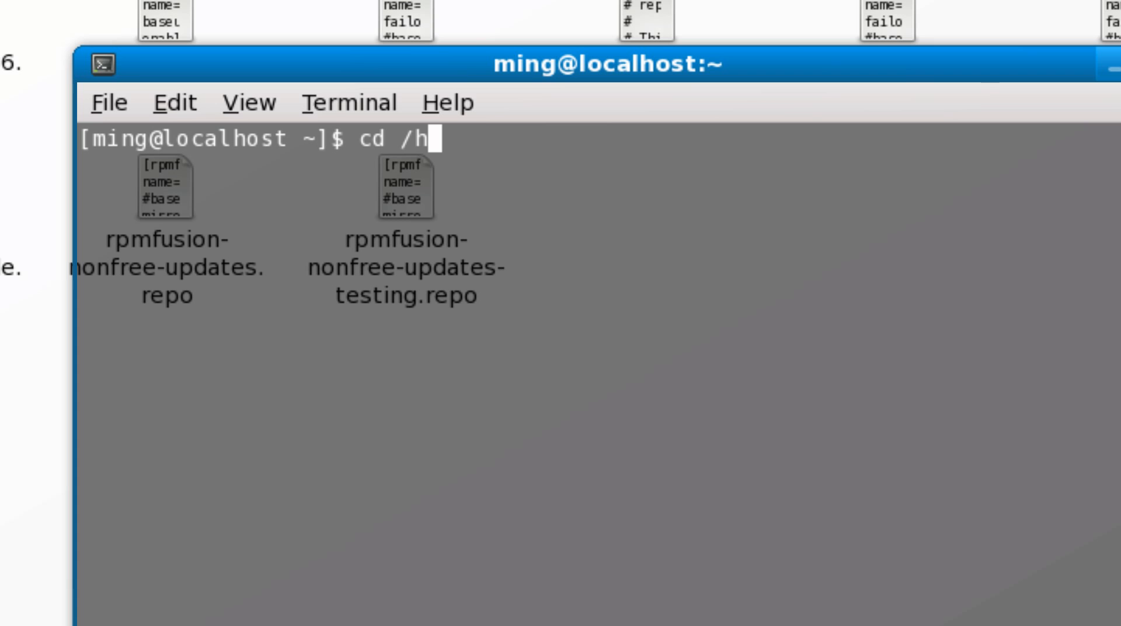
{"action": "type", "text": "ome/"}
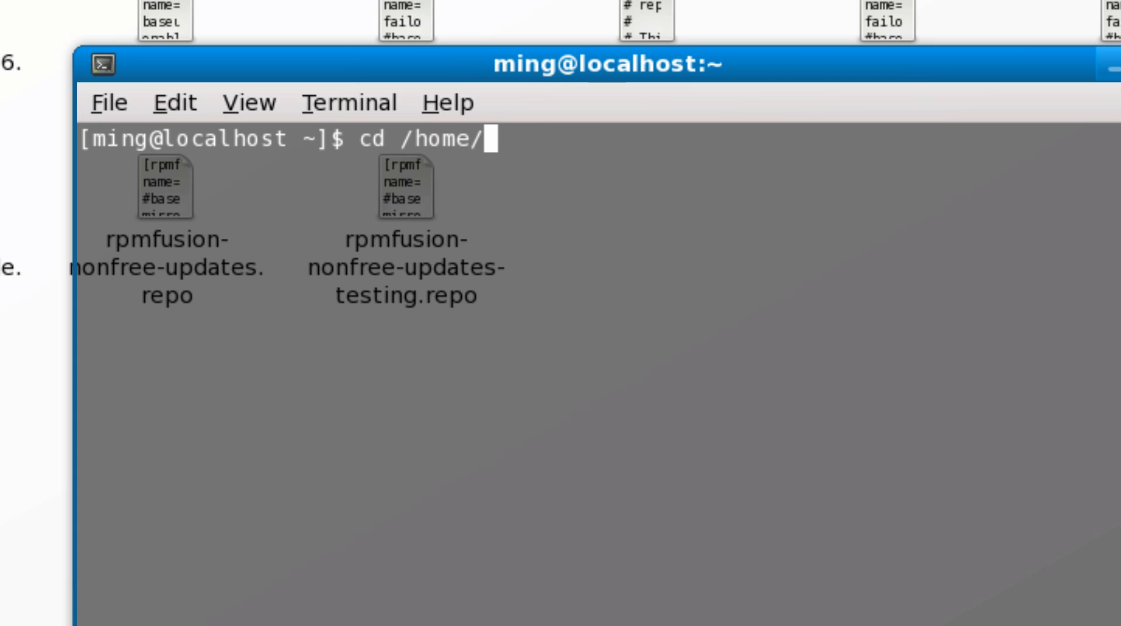
{"action": "type", "text": "ming"}
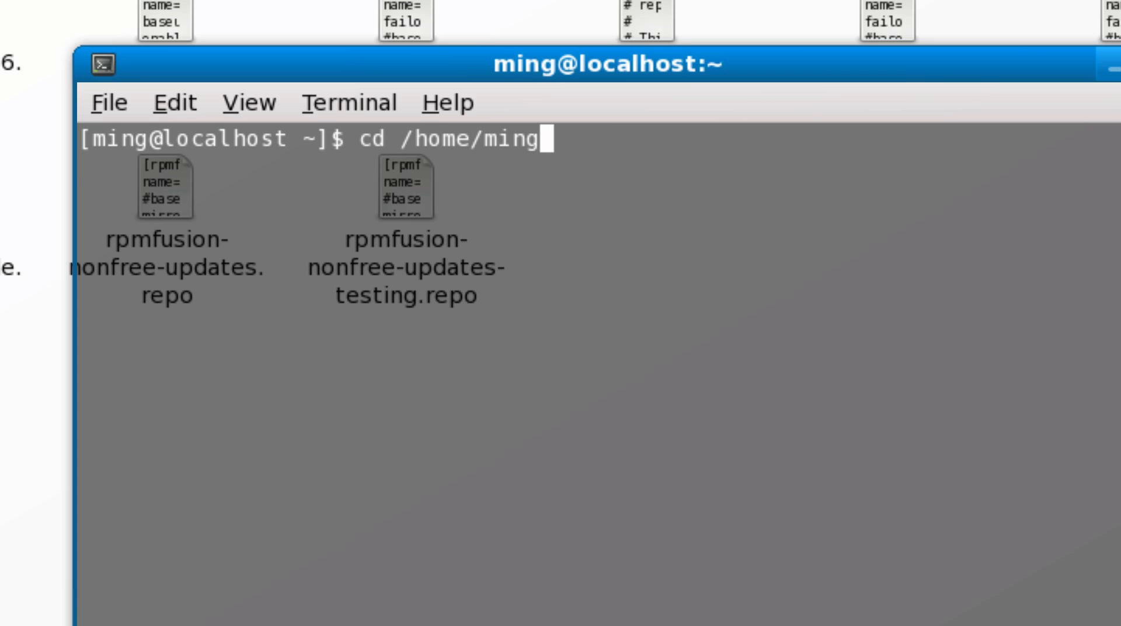
{"action": "key", "text": "Return"}
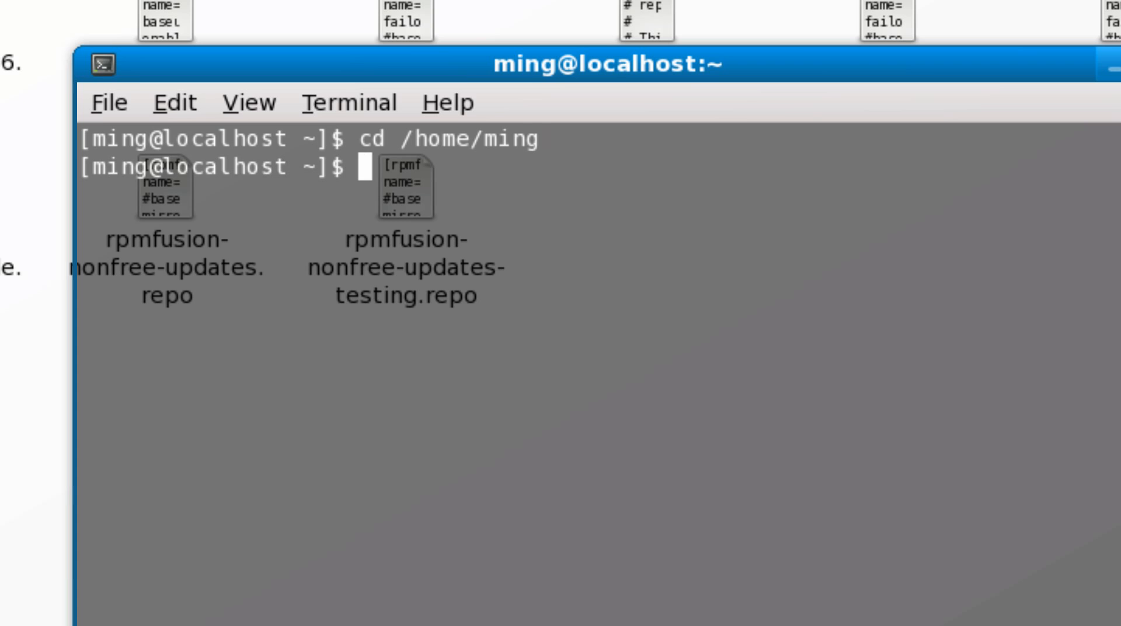
- Begin a 'mv chromium.repo' command to move the repo file out of the home folder
{"action": "type", "text": "m"}
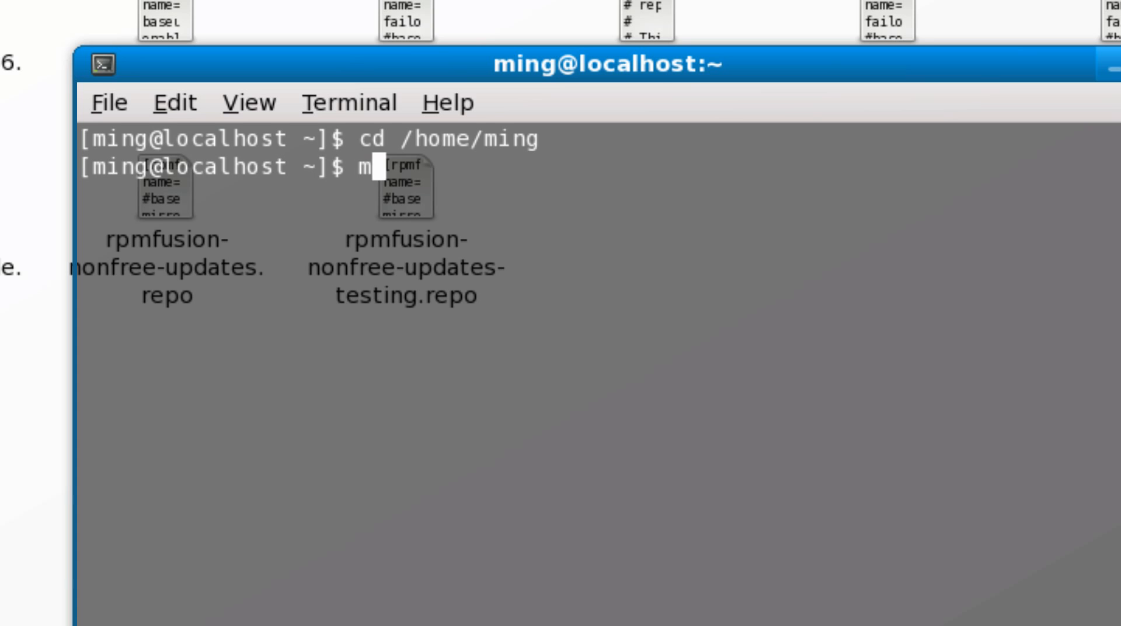
{"action": "type", "text": "v chr"}
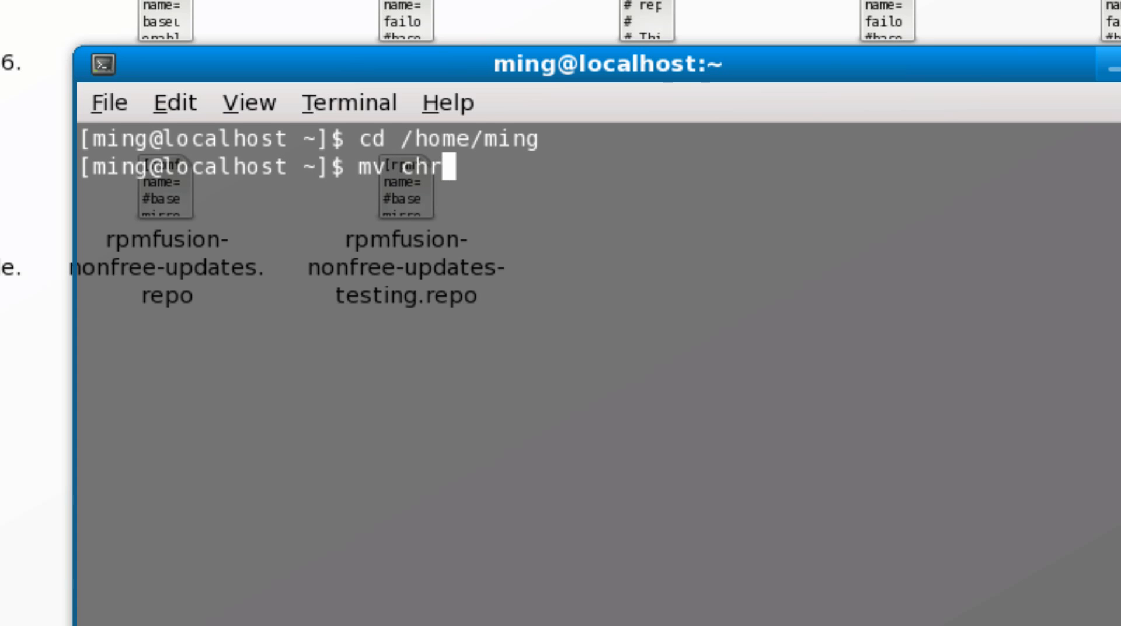
{"action": "type", "text": "o"}
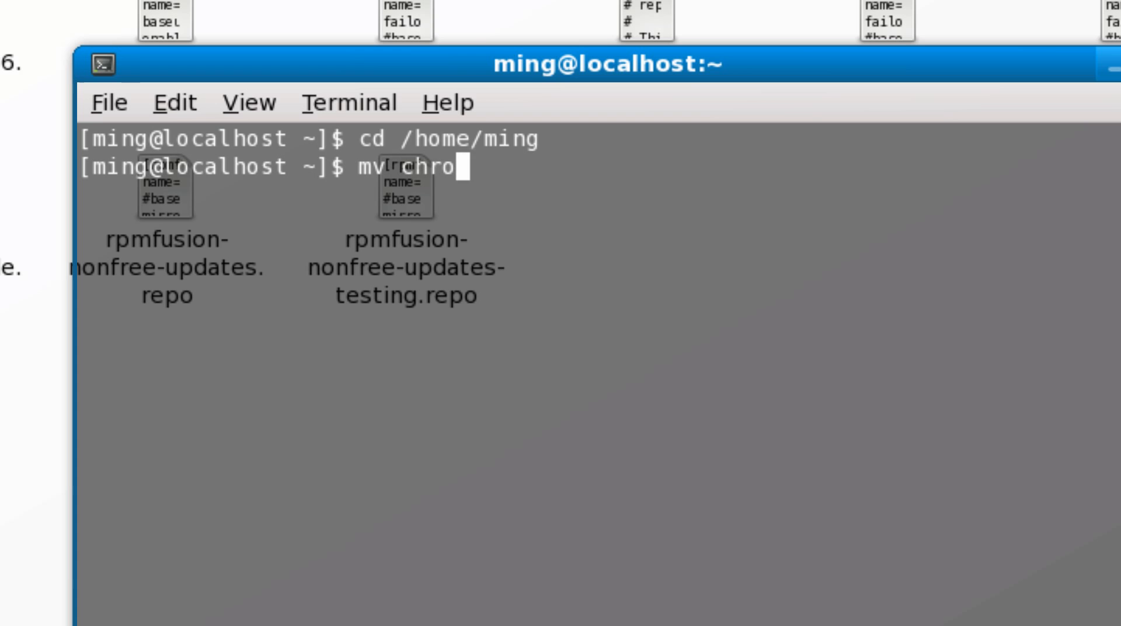
{"action": "type", "text": "mium"}
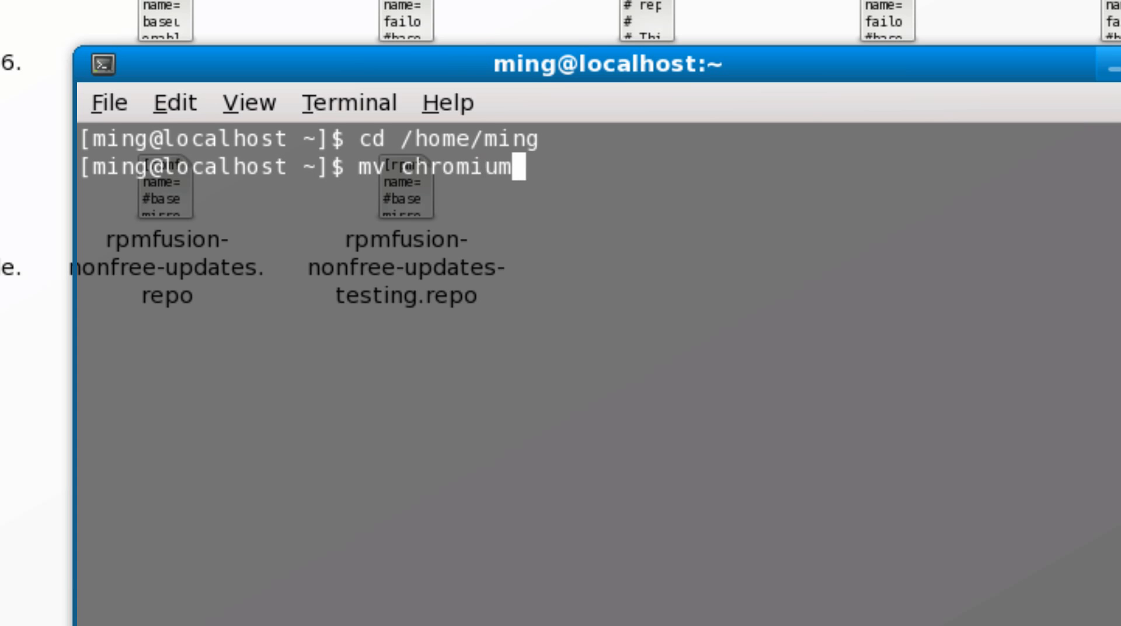
{"action": "mouse_move", "coordinate": [320, 188]}
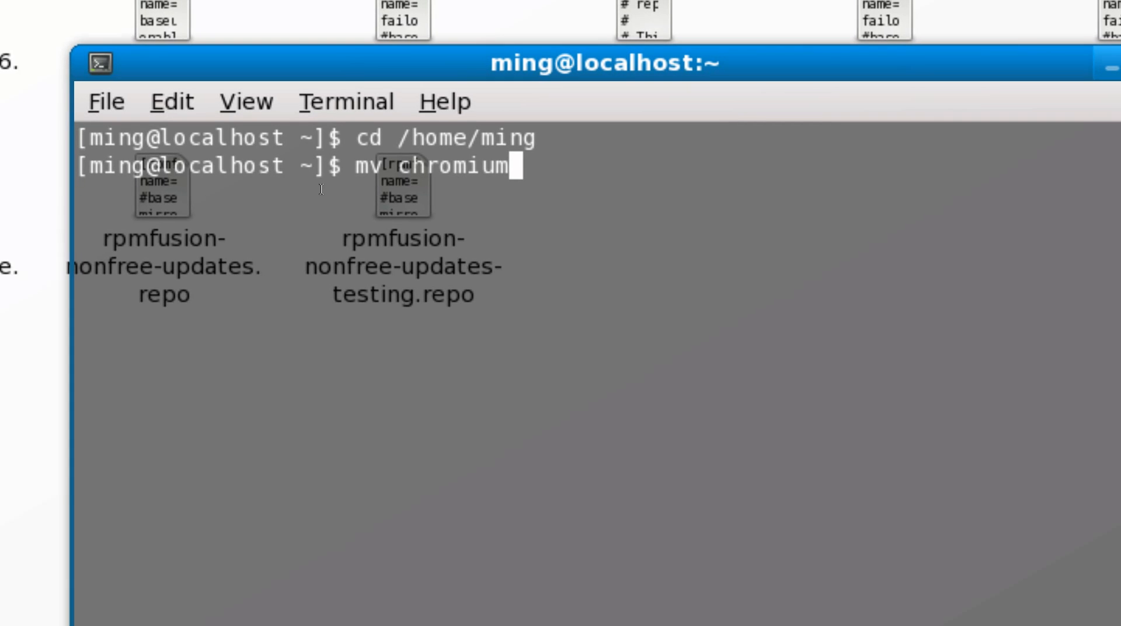
{"action": "type", "text": ".rep"}
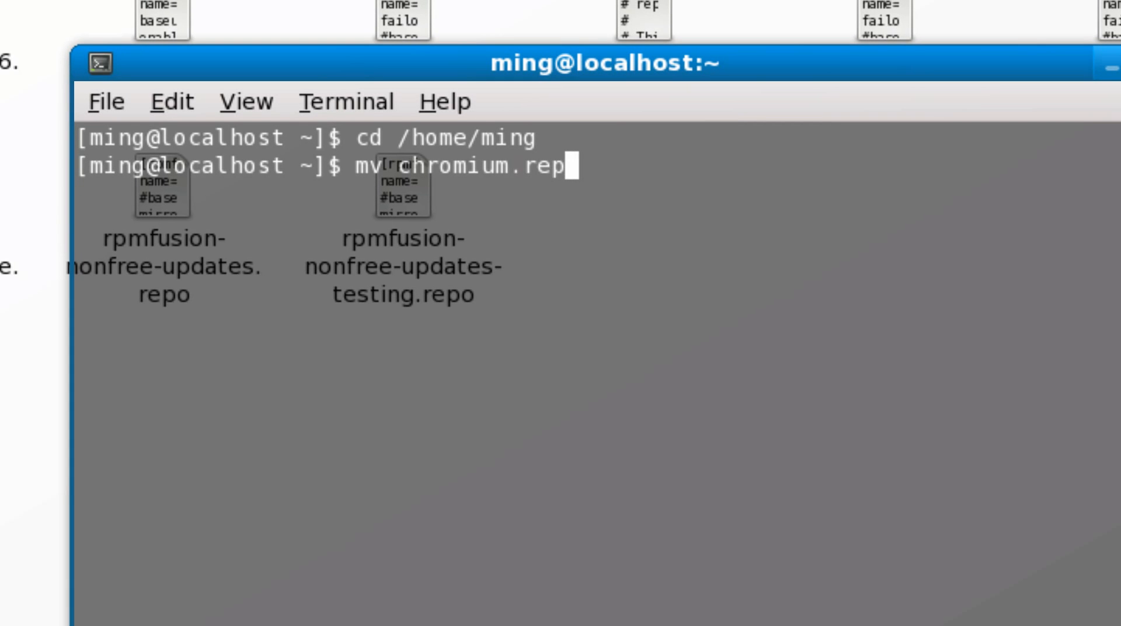
{"action": "type", "text": "o"}
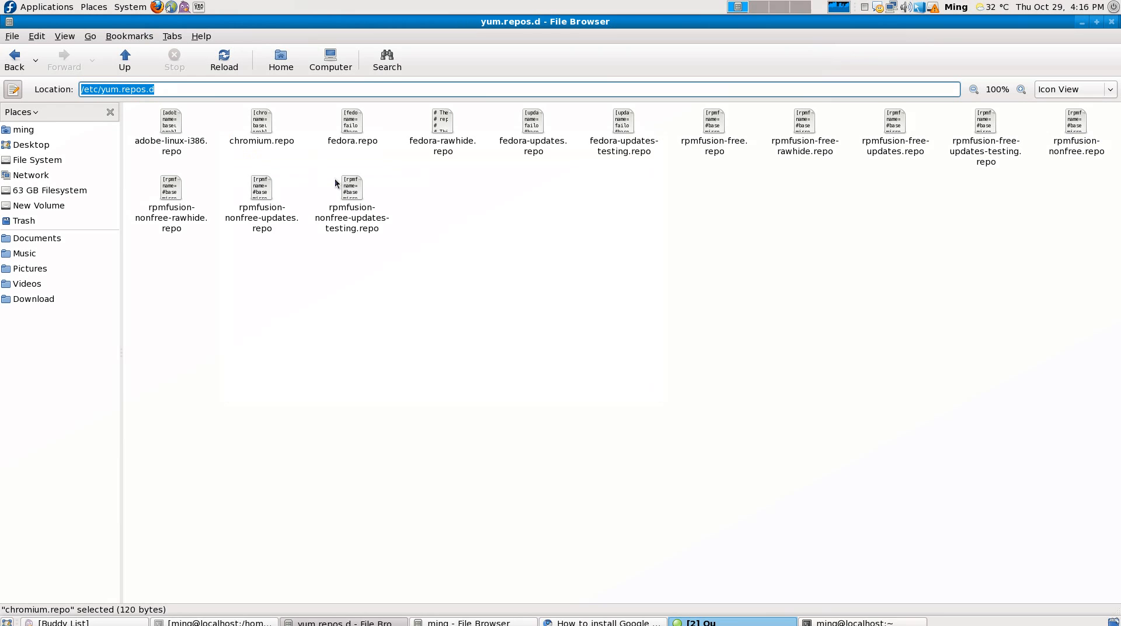
- Check /etc/yum.repos.d already holds chromium.repo, then return to the terminal with the mv command abandoned
{"action": "left_click", "coordinate": [862, 619]}
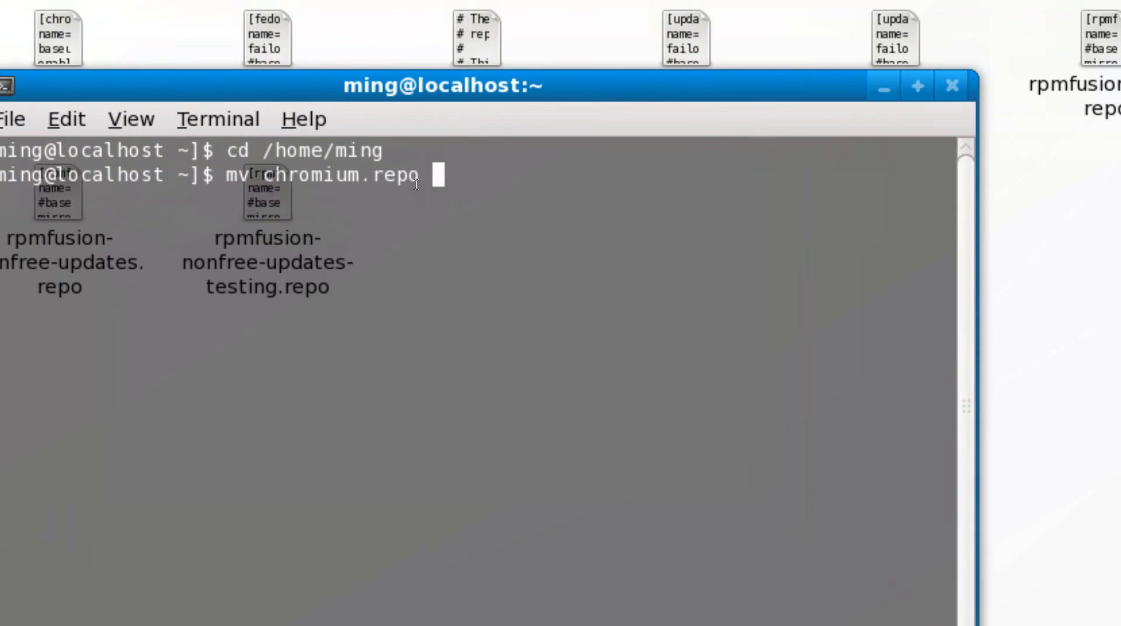
{"action": "type", "text": "/etc/yum.repos.d"}
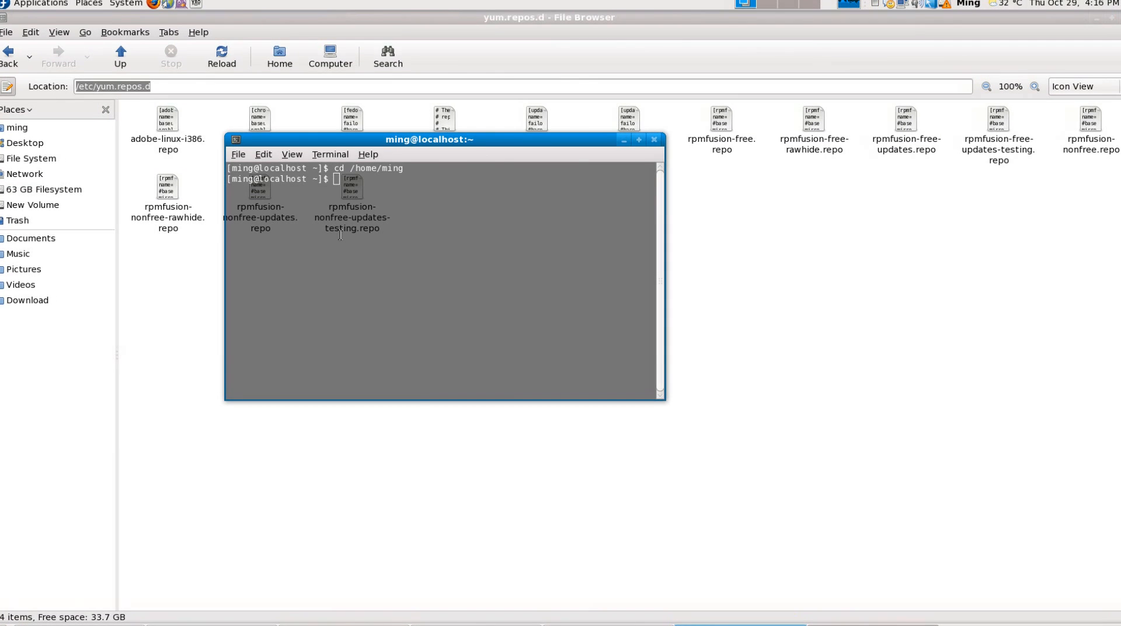
{"action": "left_click", "coordinate": [638, 139]}
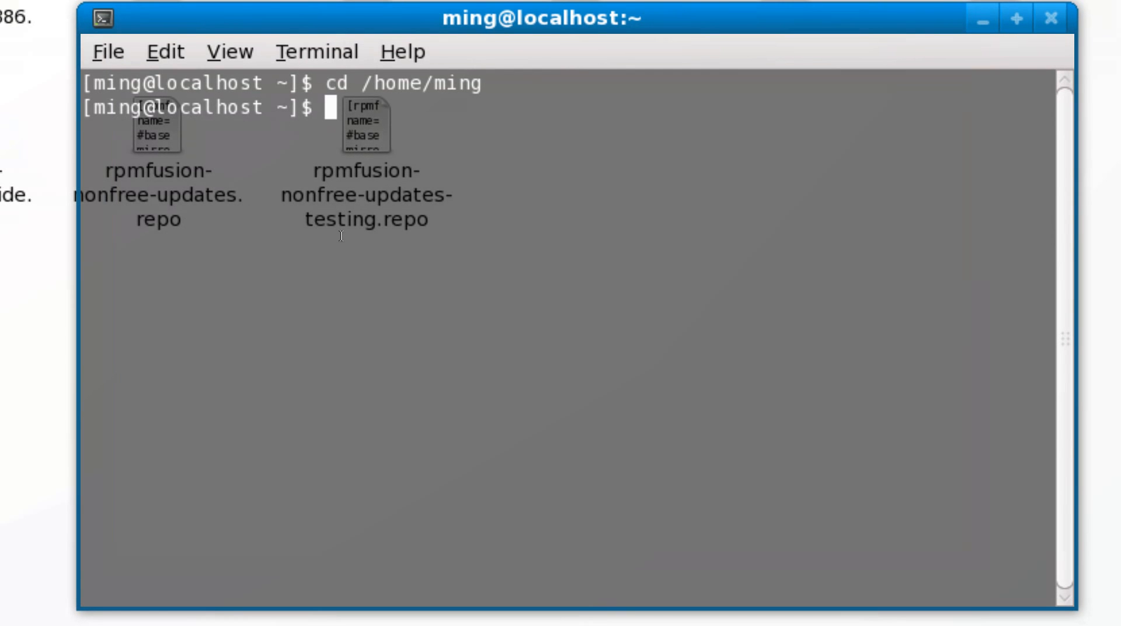
- Switch to the root account with su and the root password
{"action": "type", "text": "su"}
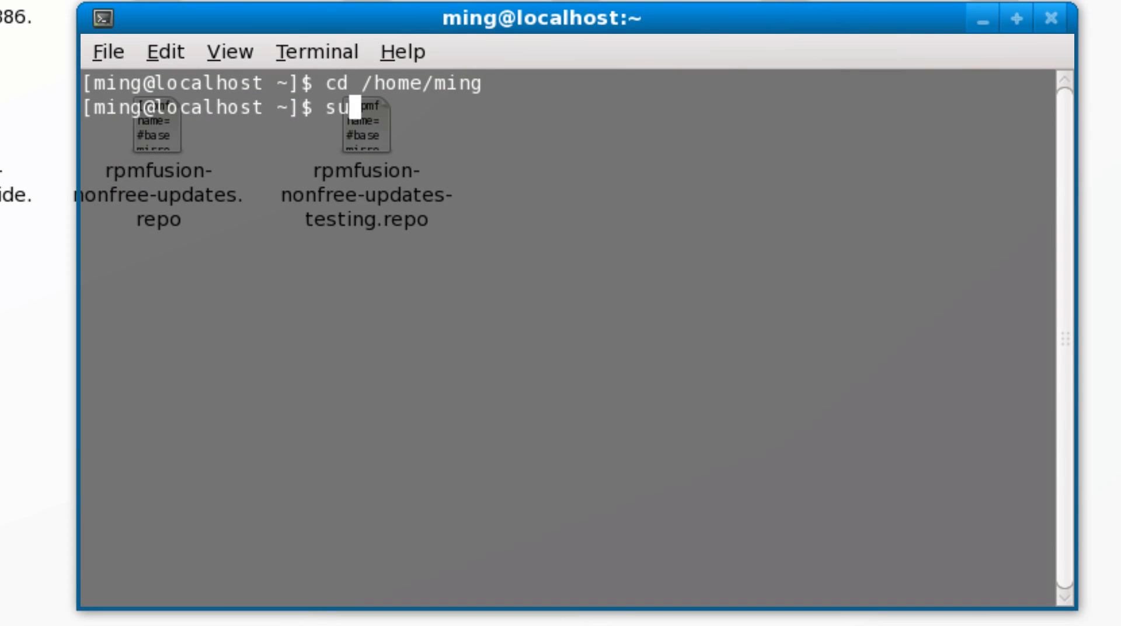
{"action": "key", "text": "Return"}
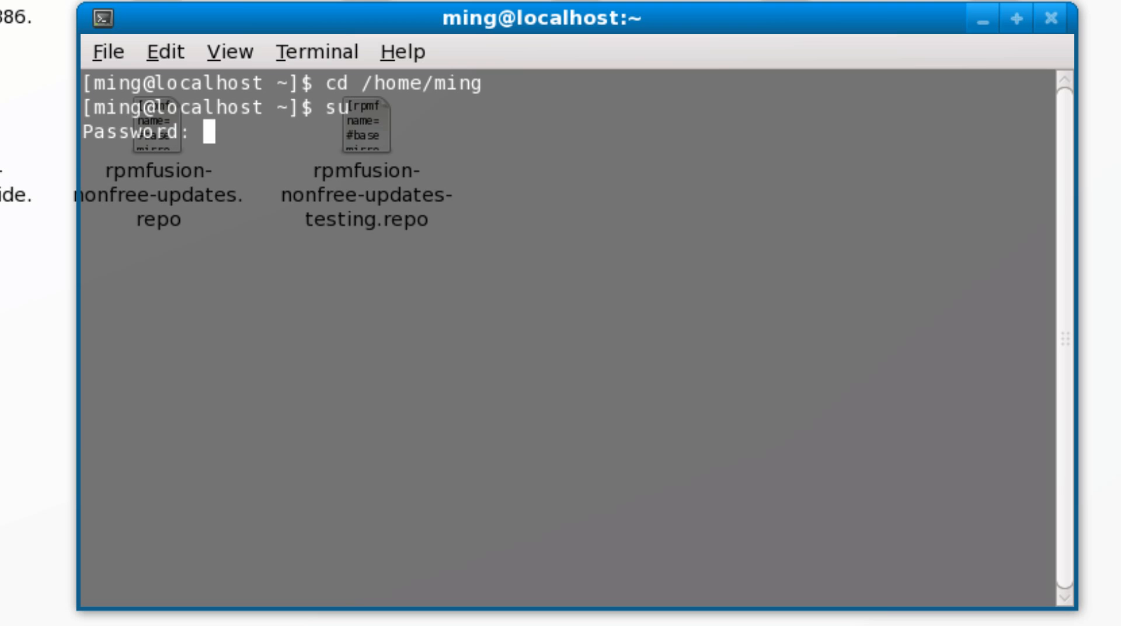
{"action": "key", "text": "Return"}
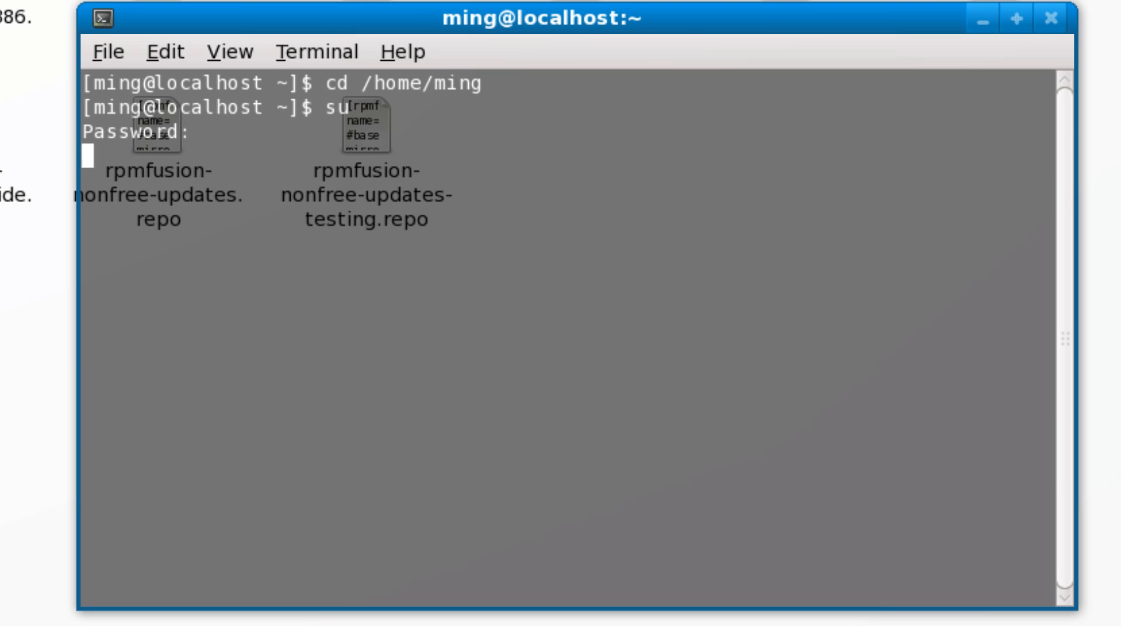
- Erase a stray 'mv' and enter 'yum install chromium' at the root prompt, leaving the browser in front
{"action": "type", "text": "ming]# m"}
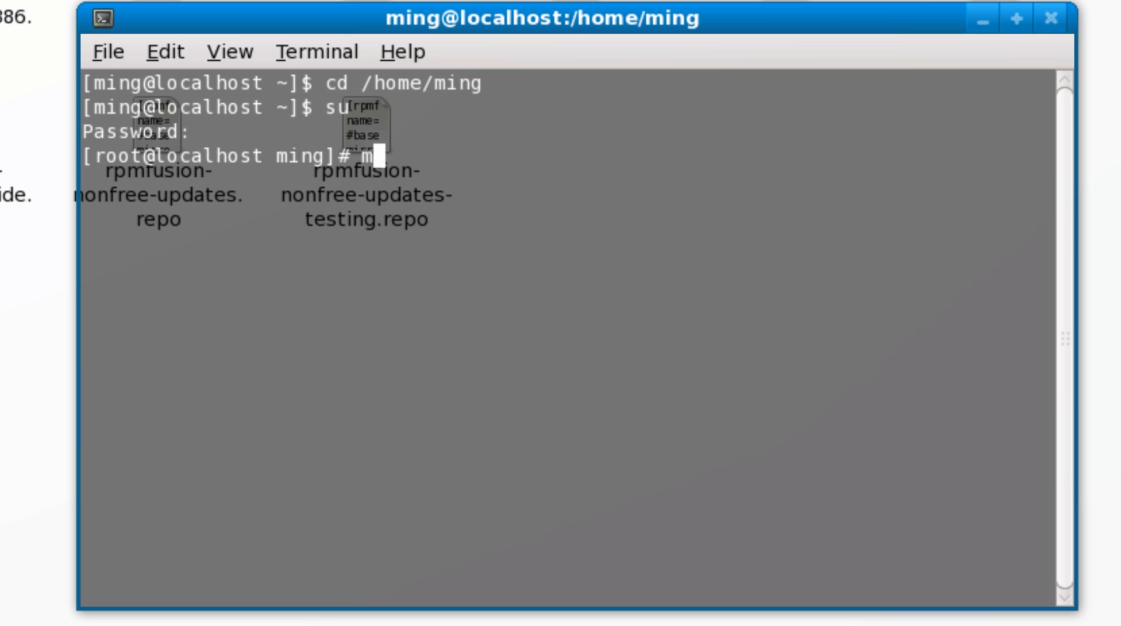
{"action": "type", "text": "v"}
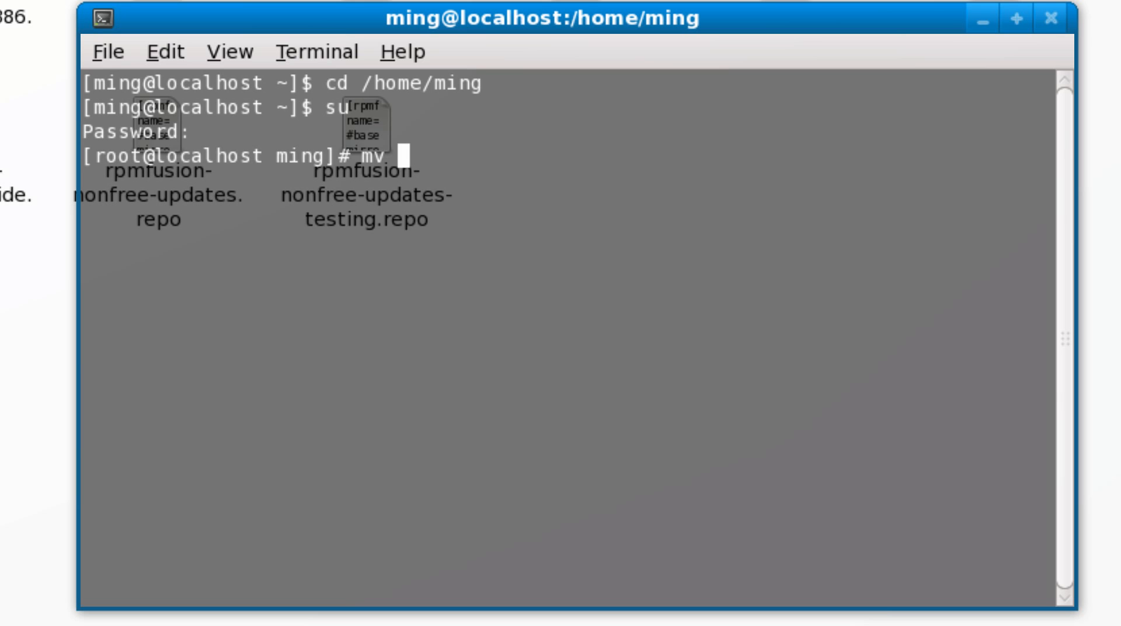
{"action": "key", "text": "BackSpace"}
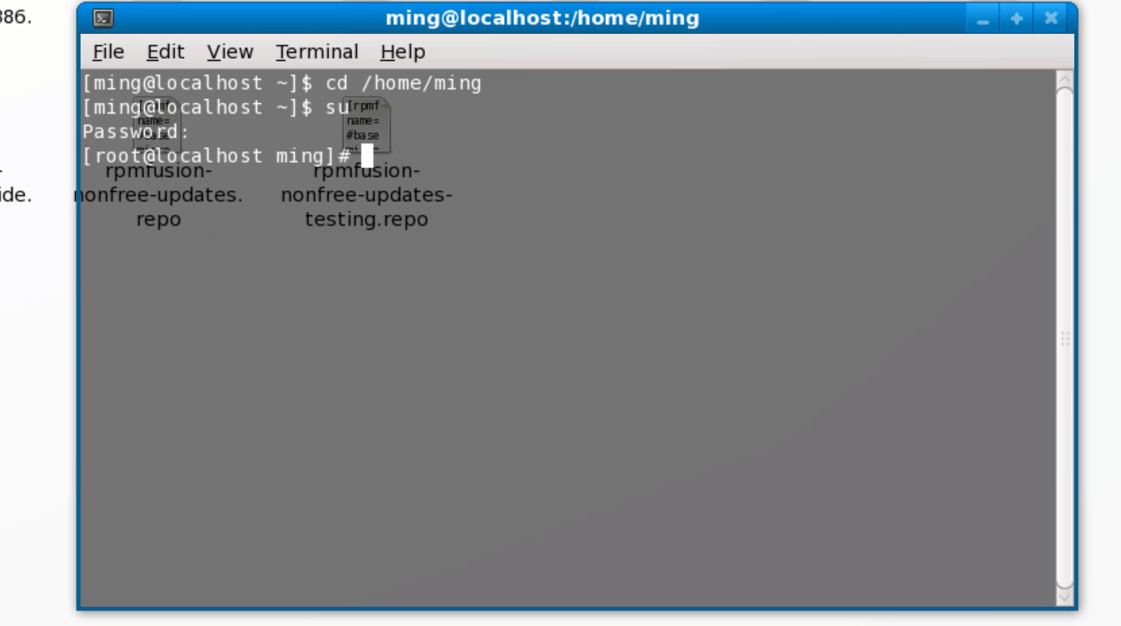
{"action": "type", "text": "yum install"}
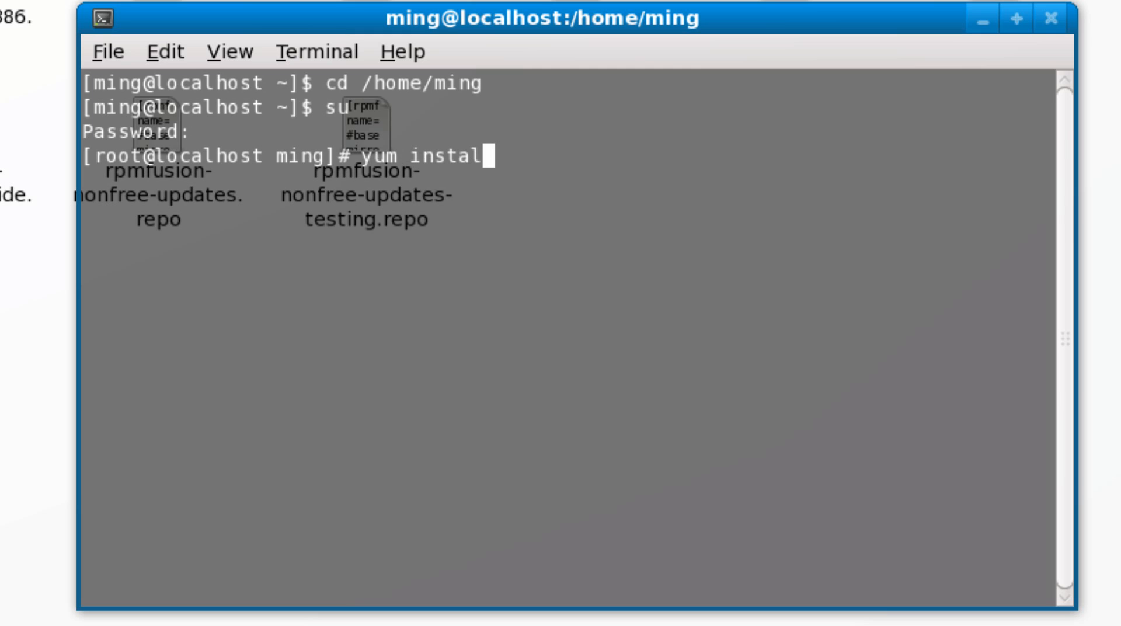
{"action": "type", "text": "chro"}
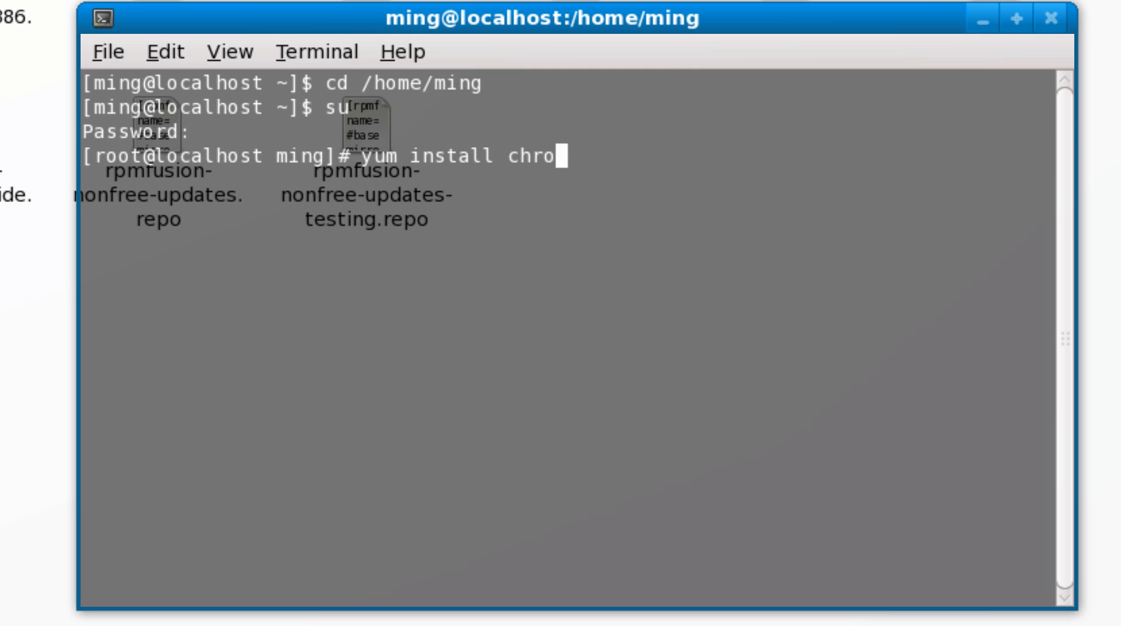
{"action": "type", "text": "mium"}
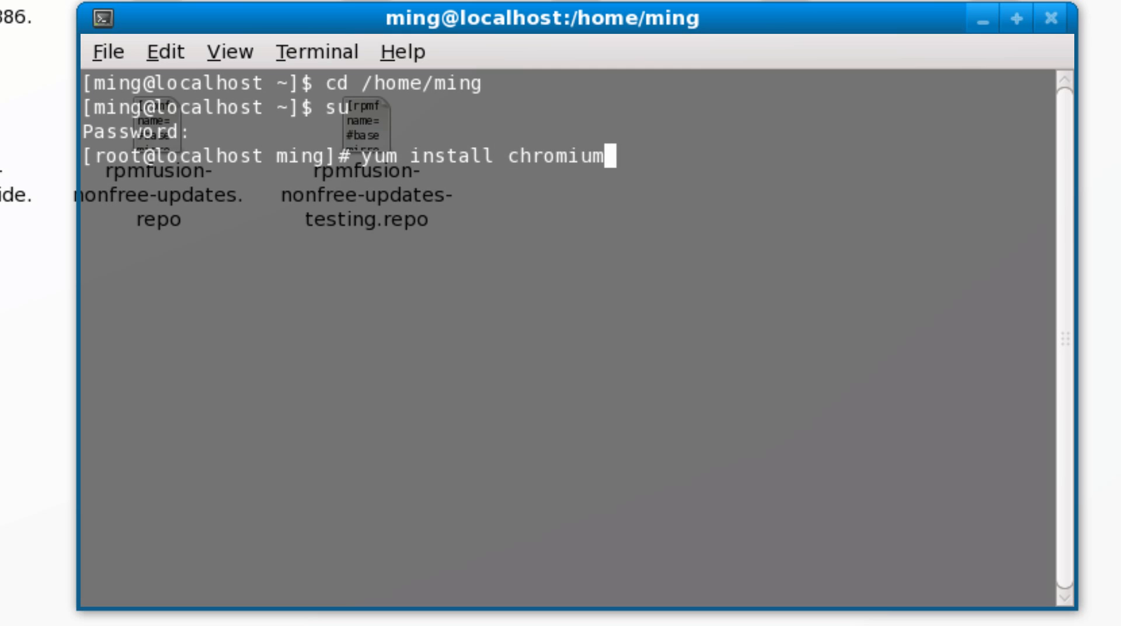
{"action": "mouse_move", "coordinate": [340, 234]}
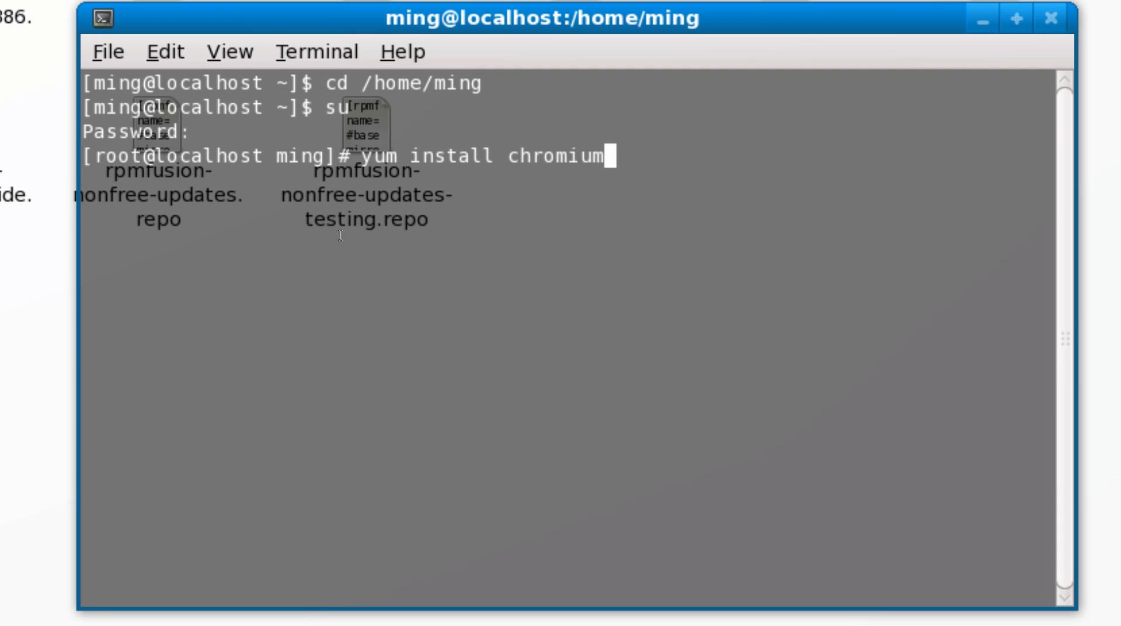
{"action": "left_click", "coordinate": [1052, 20]}
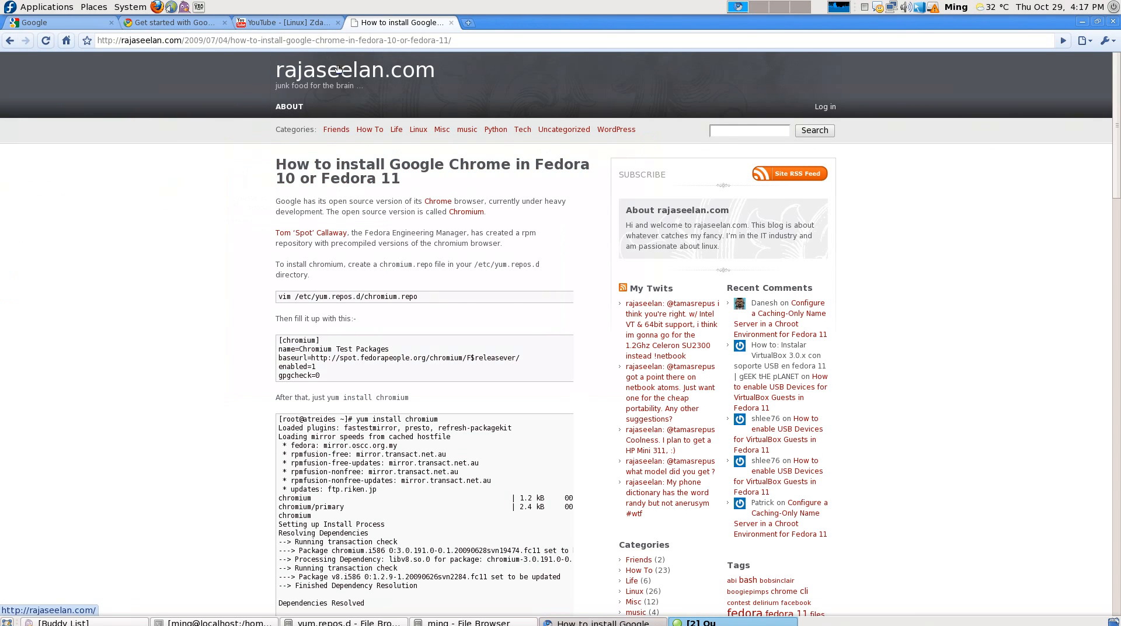
- Glance at the YouTube and Google pages, then show About Chromium reporting version 4.0.220.0
{"action": "left_click", "coordinate": [286, 23]}
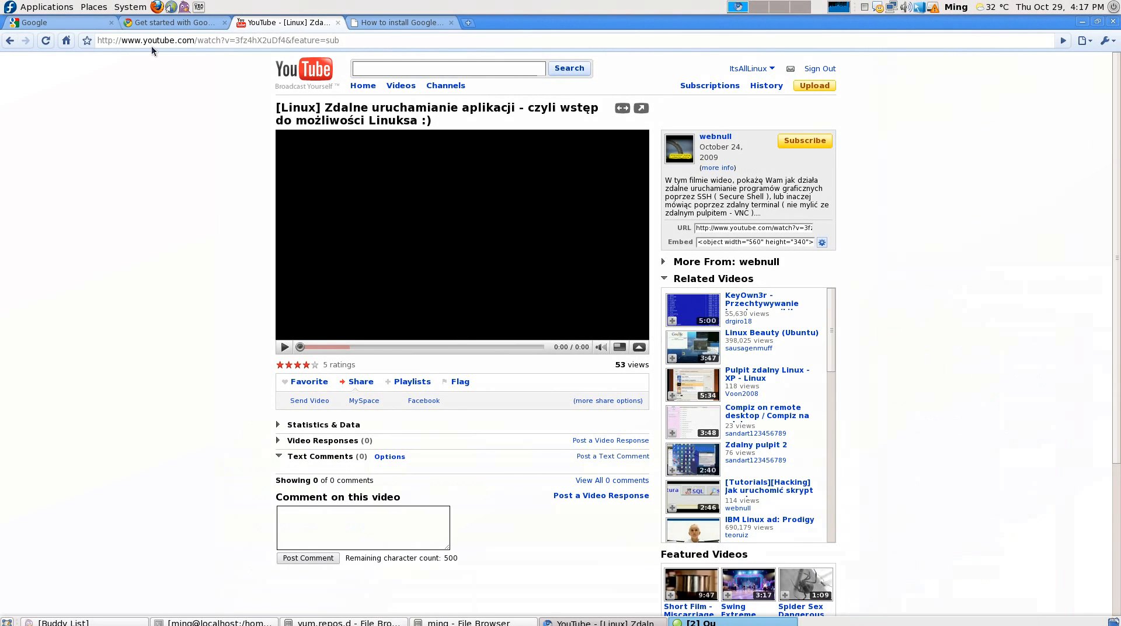
{"action": "left_click", "coordinate": [61, 22]}
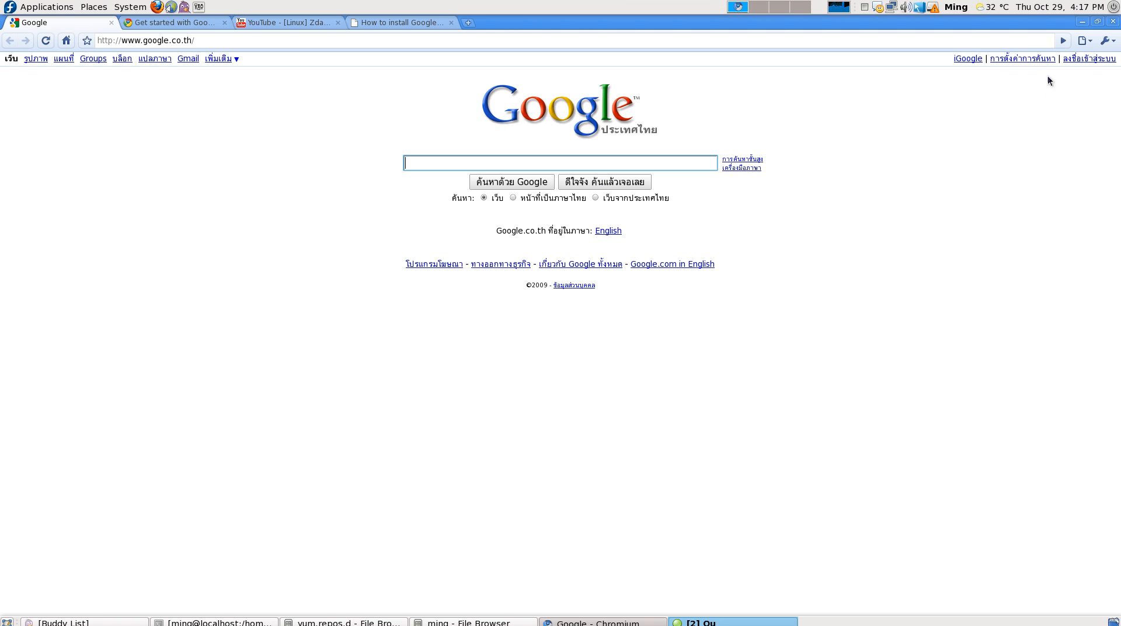
{"action": "left_click", "coordinate": [1107, 39]}
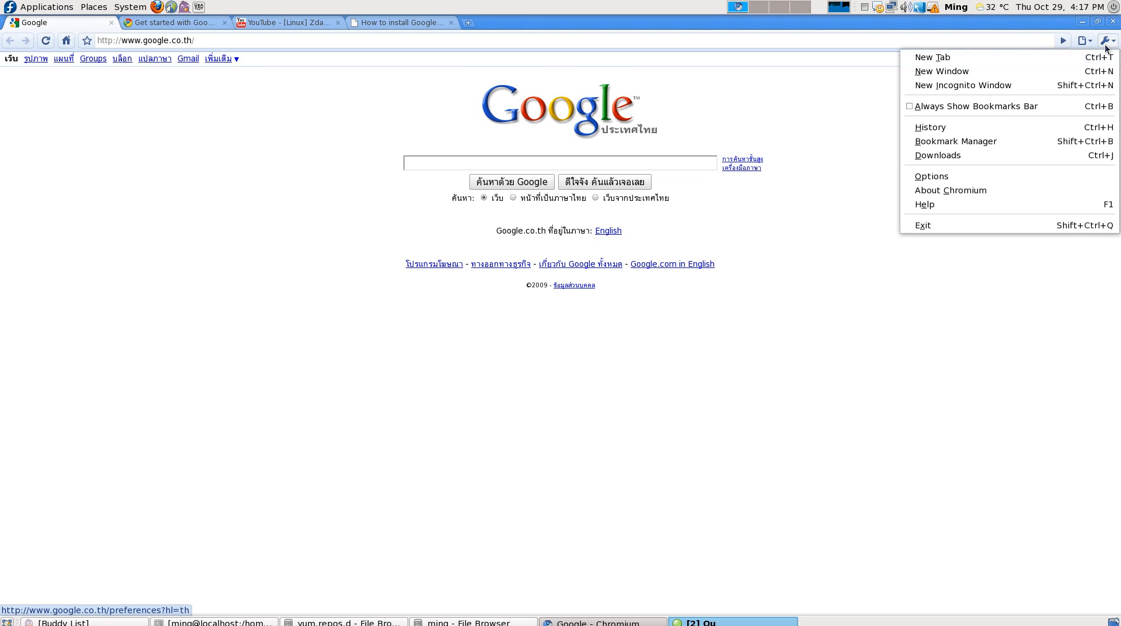
{"action": "mouse_move", "coordinate": [950, 189]}
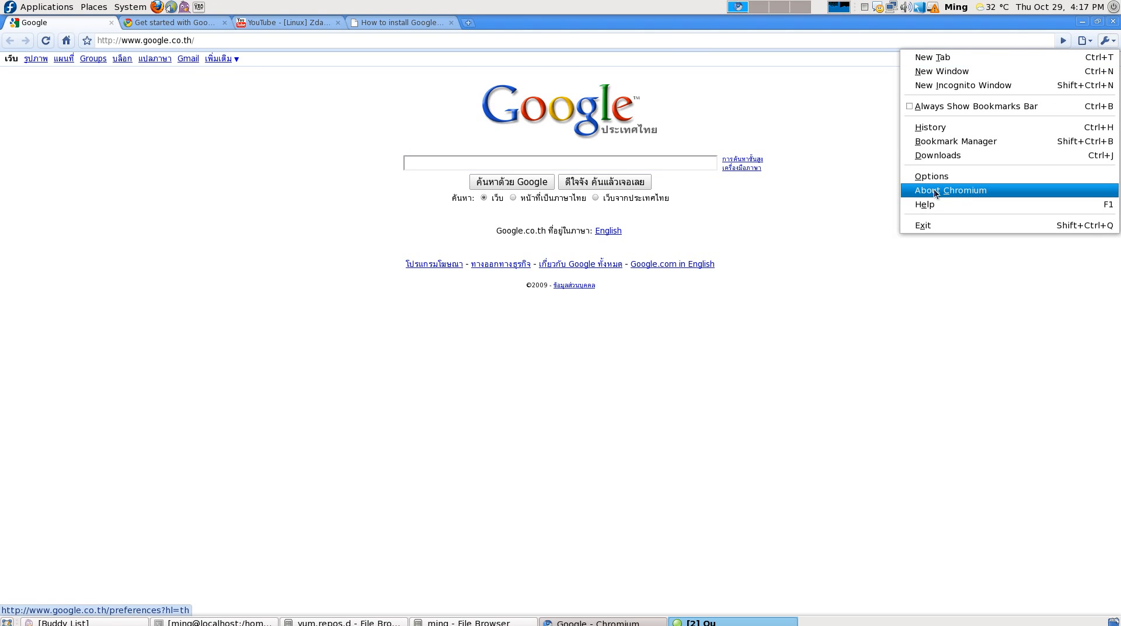
{"action": "left_click", "coordinate": [949, 189]}
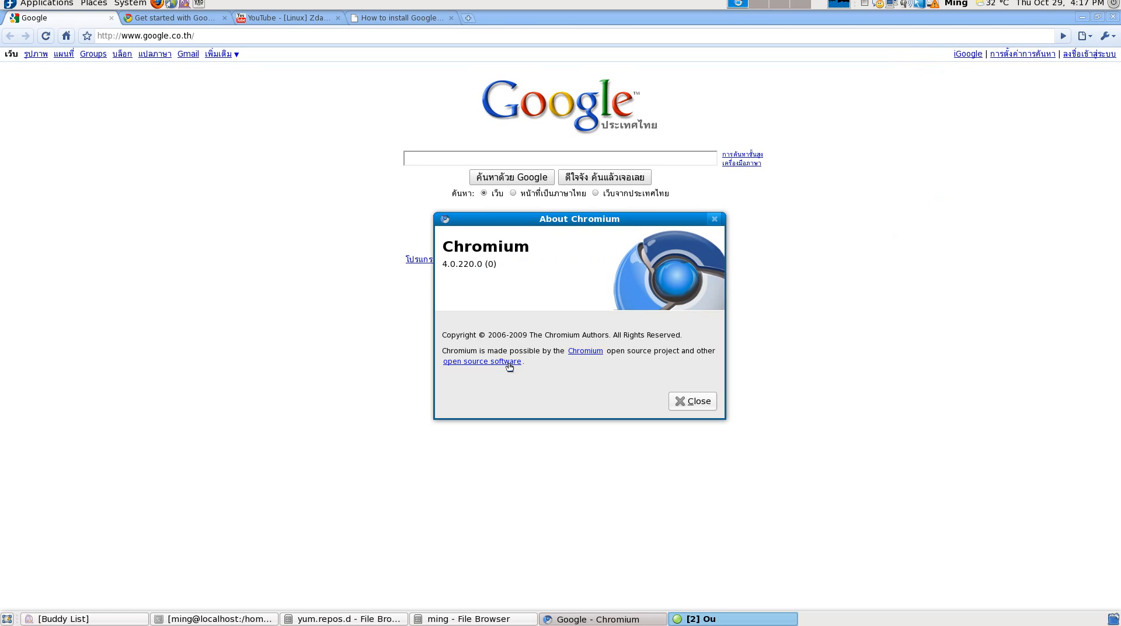